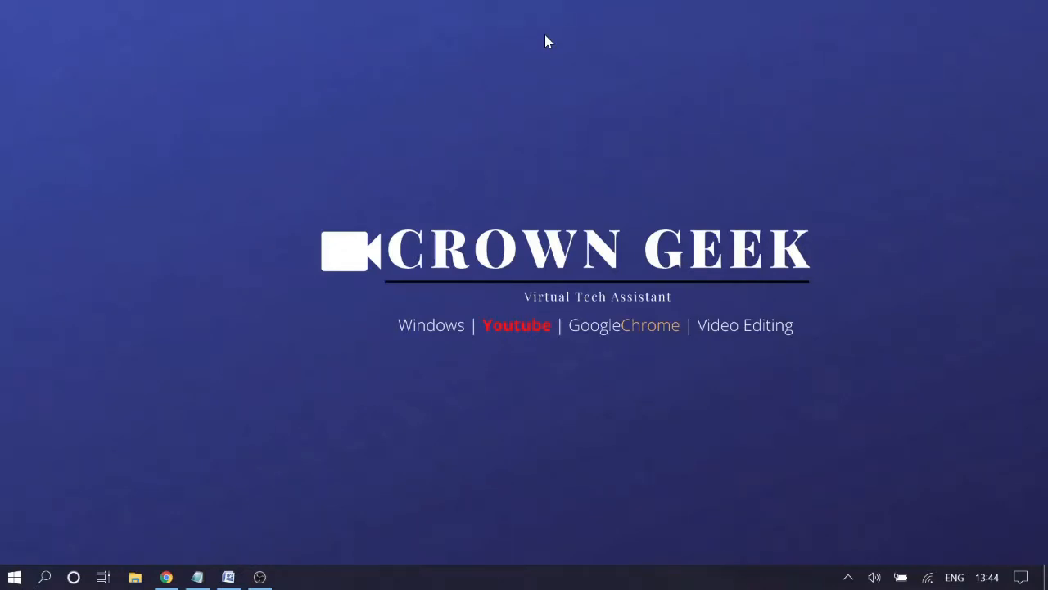
mouse_move(286, 240)
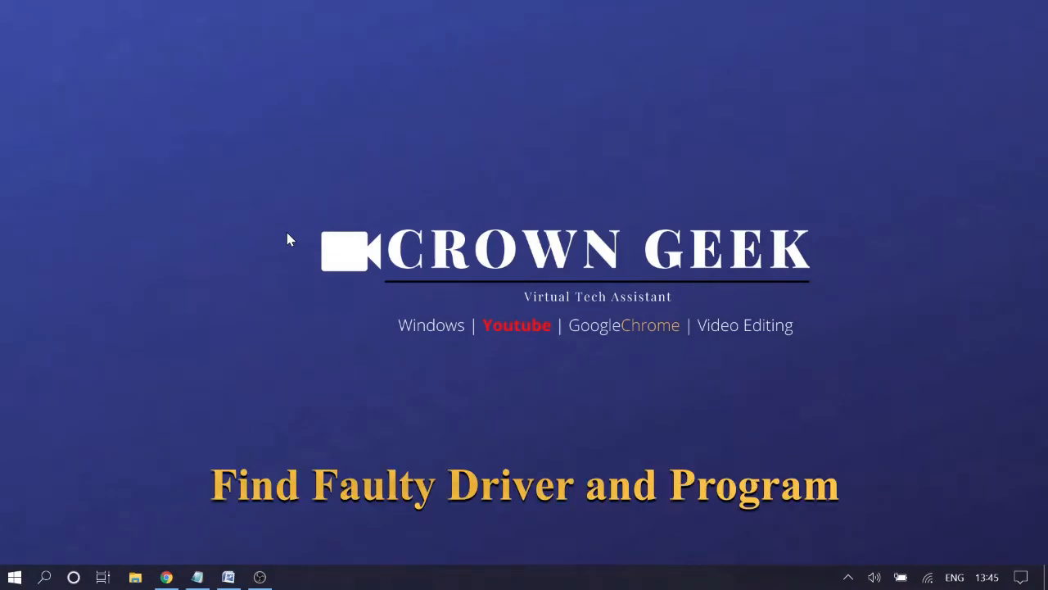
mouse_move(31, 580)
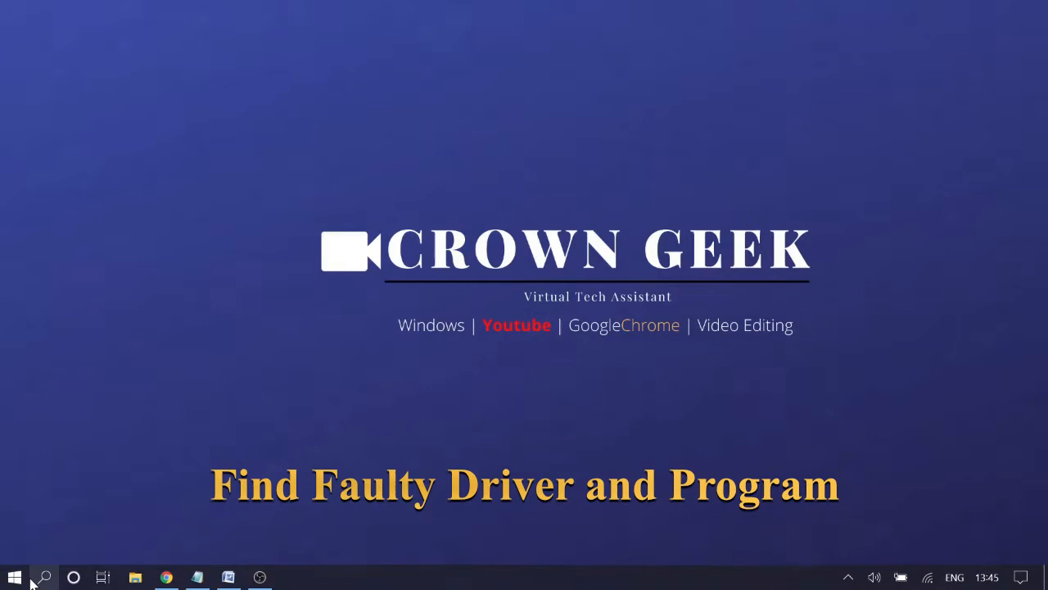
Step: Launch an administrator Command Prompt from Start search for cmd
type("cmd")
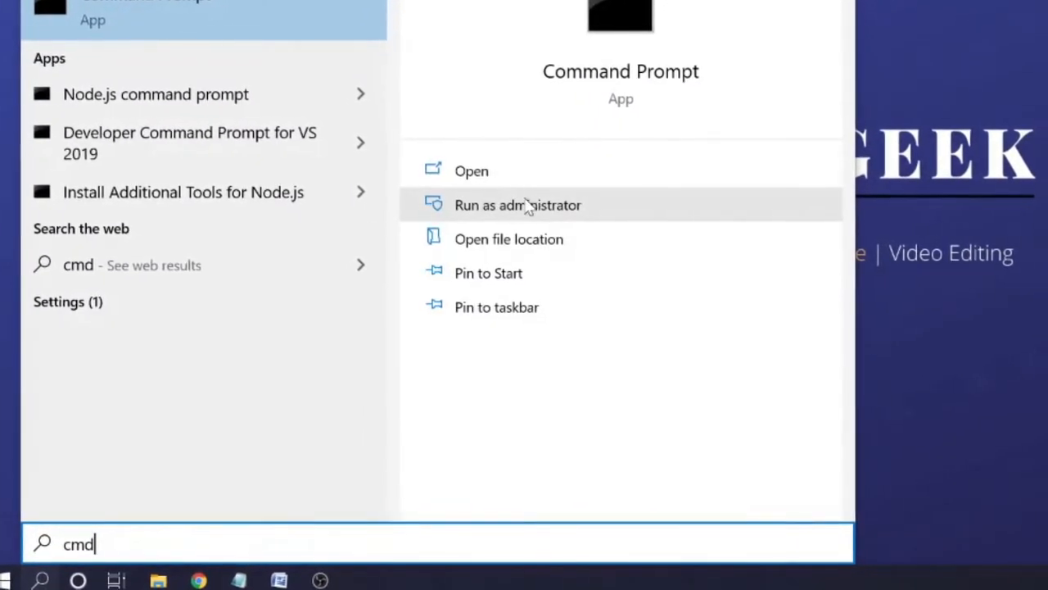
left_click(517, 205)
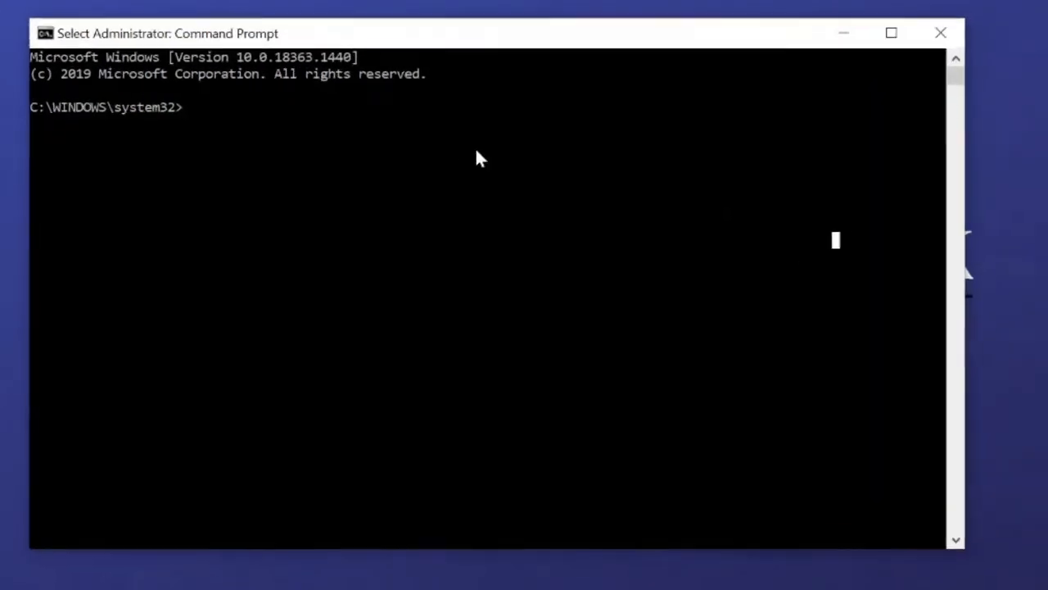
Step: Run powercfg -requests to list what is holding display and system power requests
type("powe")
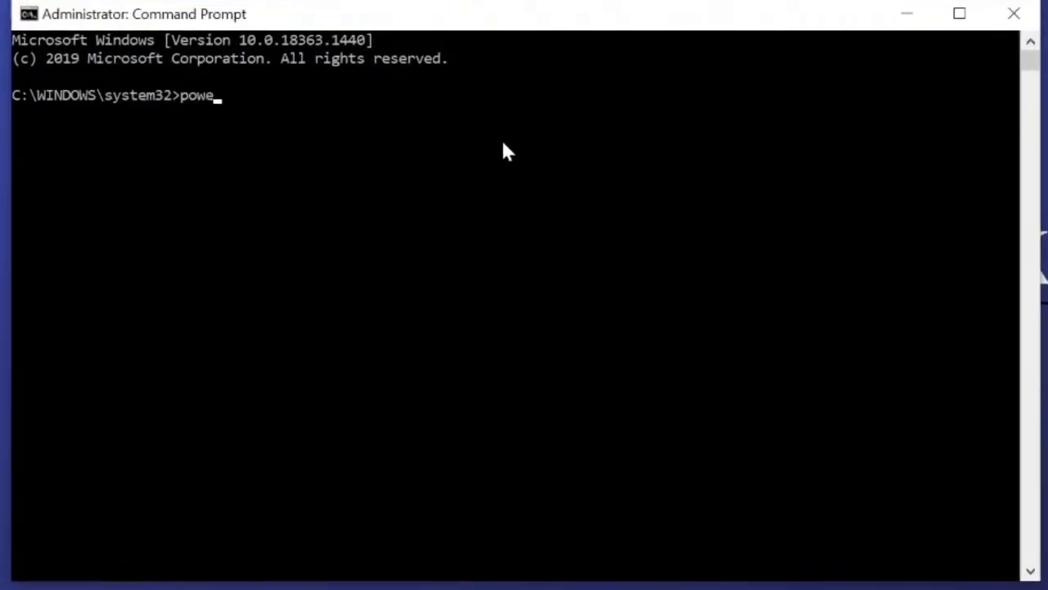
type("r")
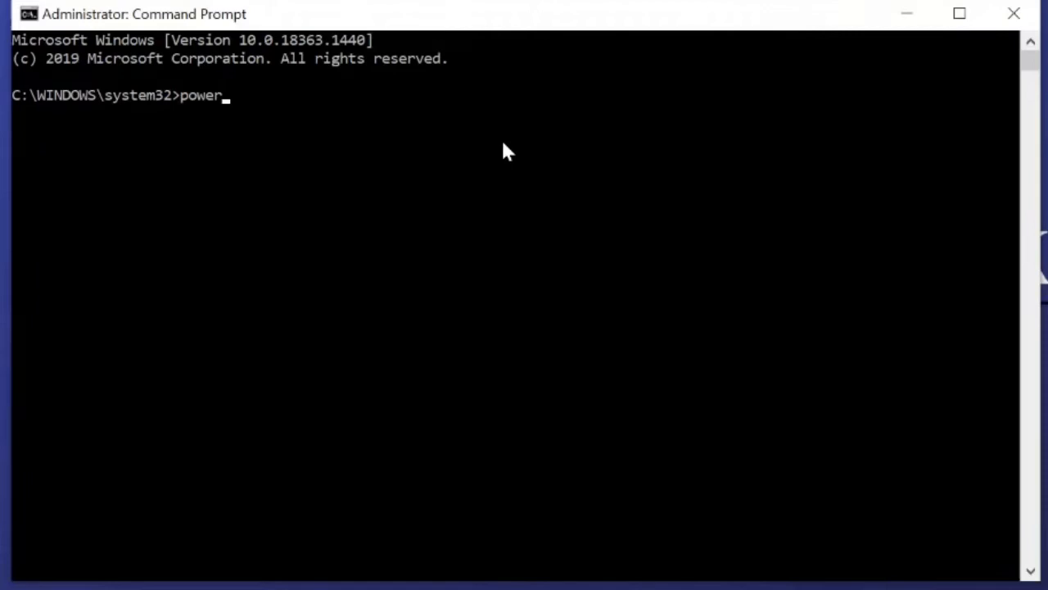
type("cfg")
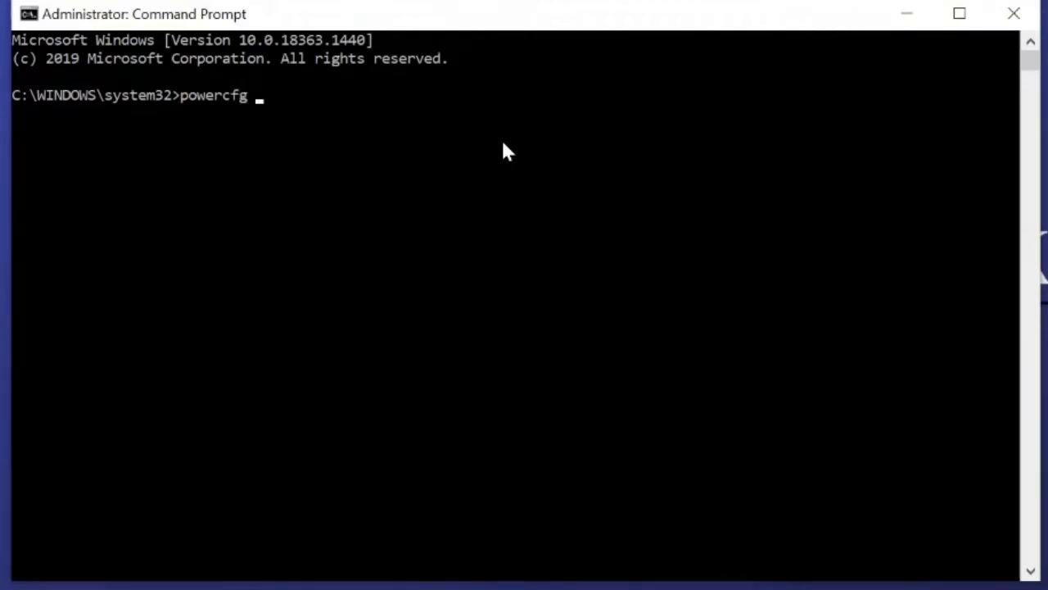
type("-")
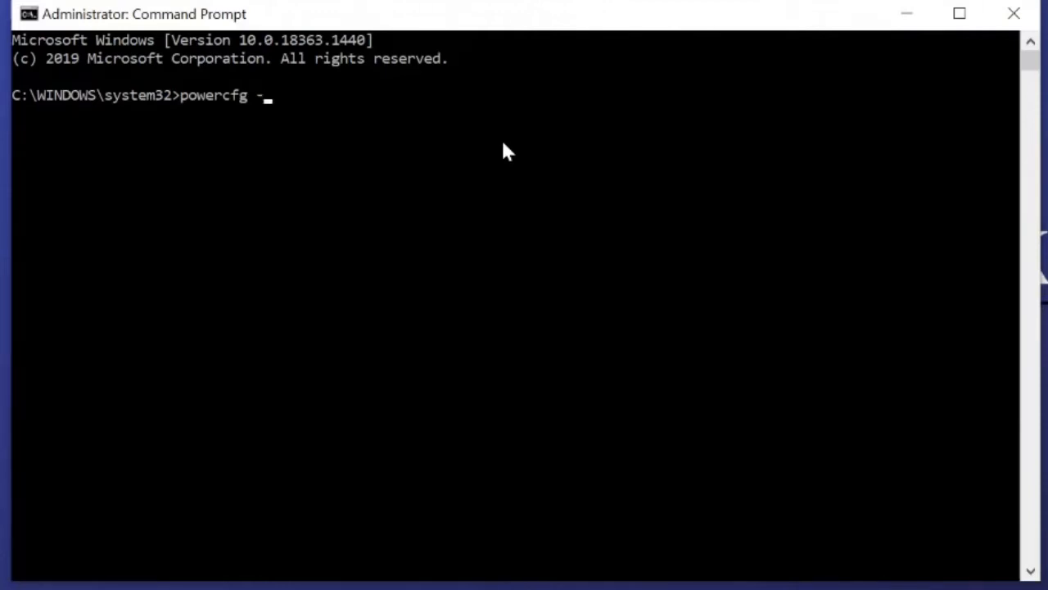
type("req")
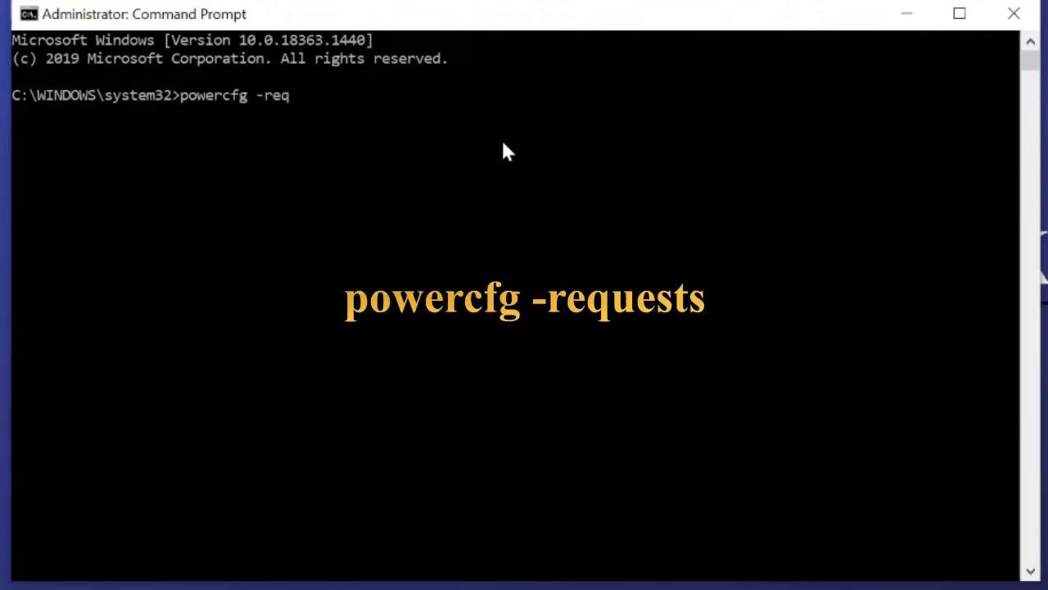
type("uests")
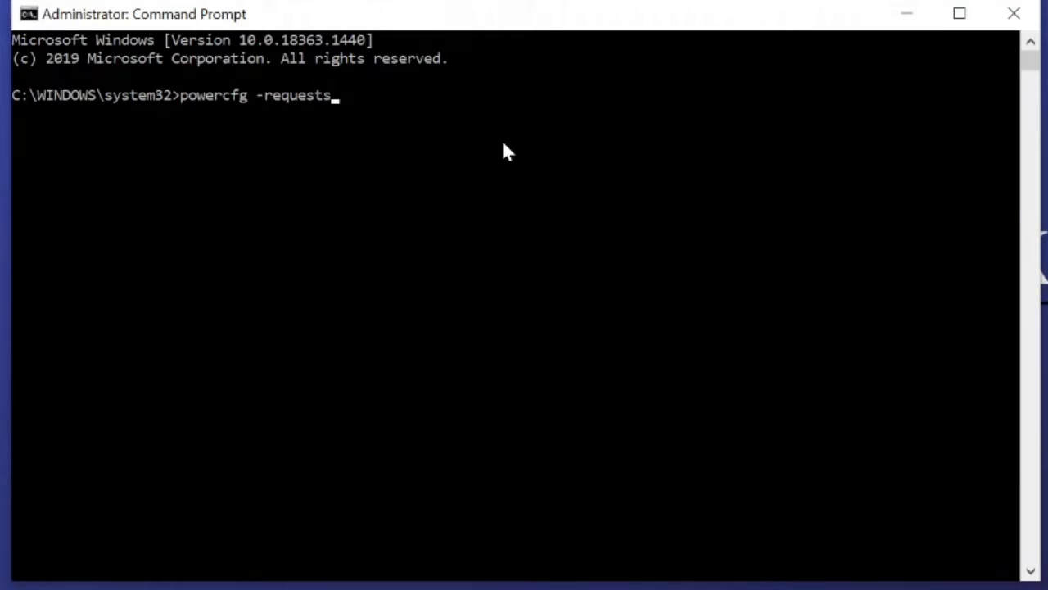
key("Return")
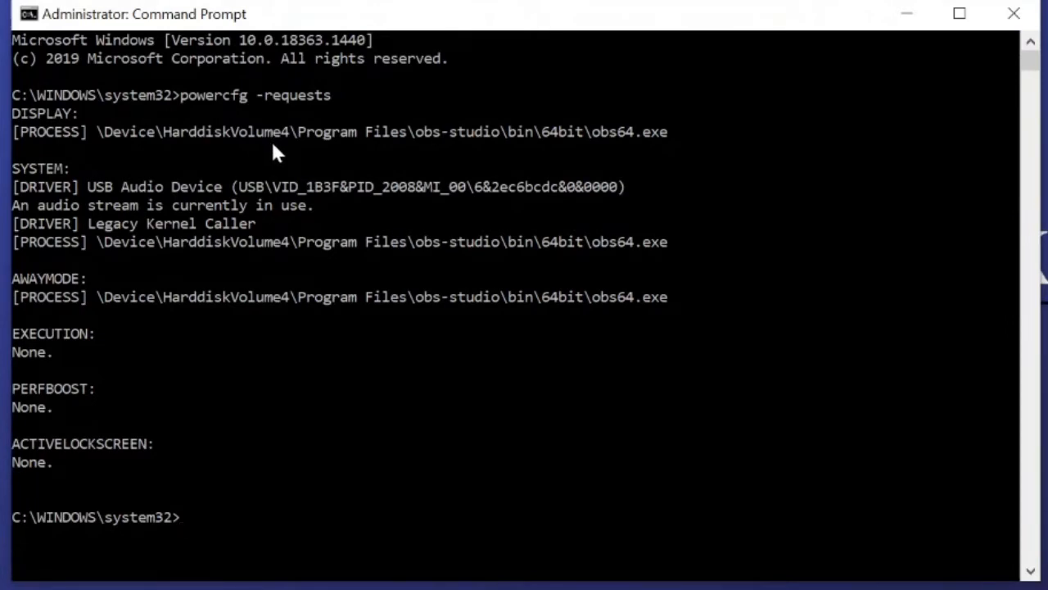
mouse_move(111, 282)
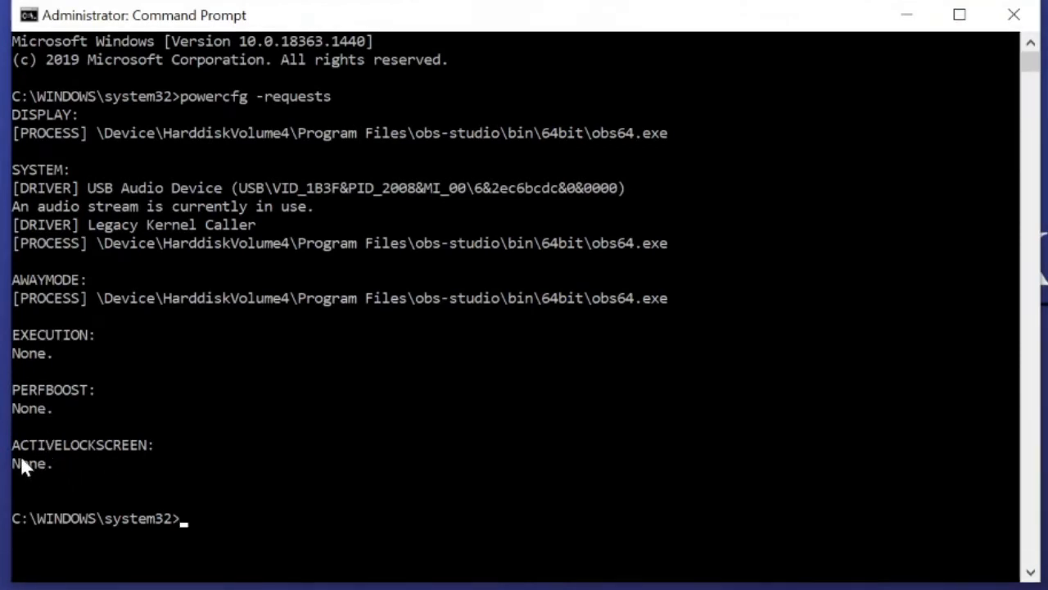
mouse_move(36, 412)
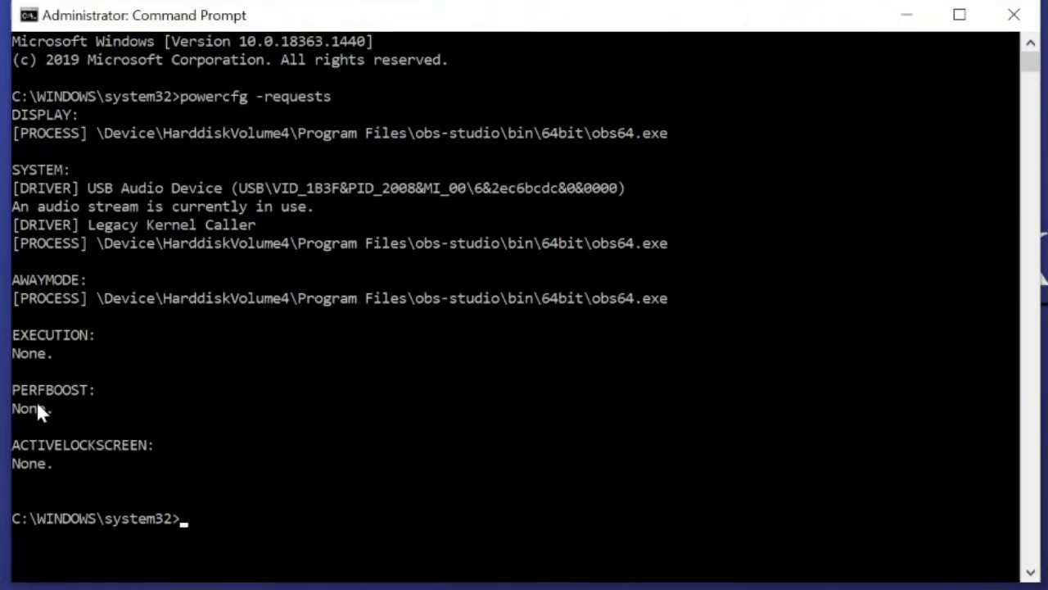
mouse_move(203, 282)
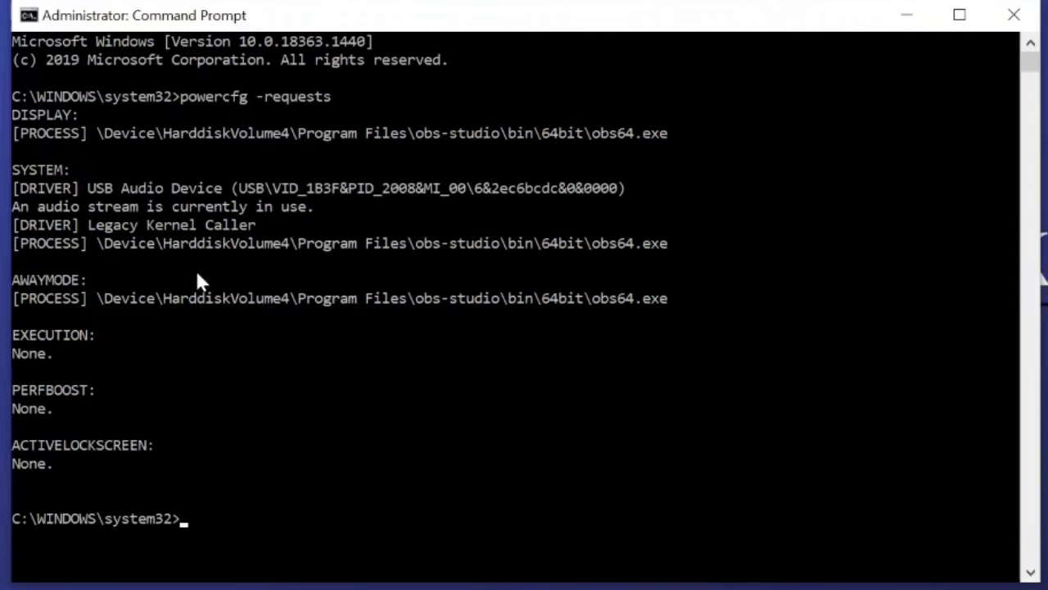
mouse_move(173, 308)
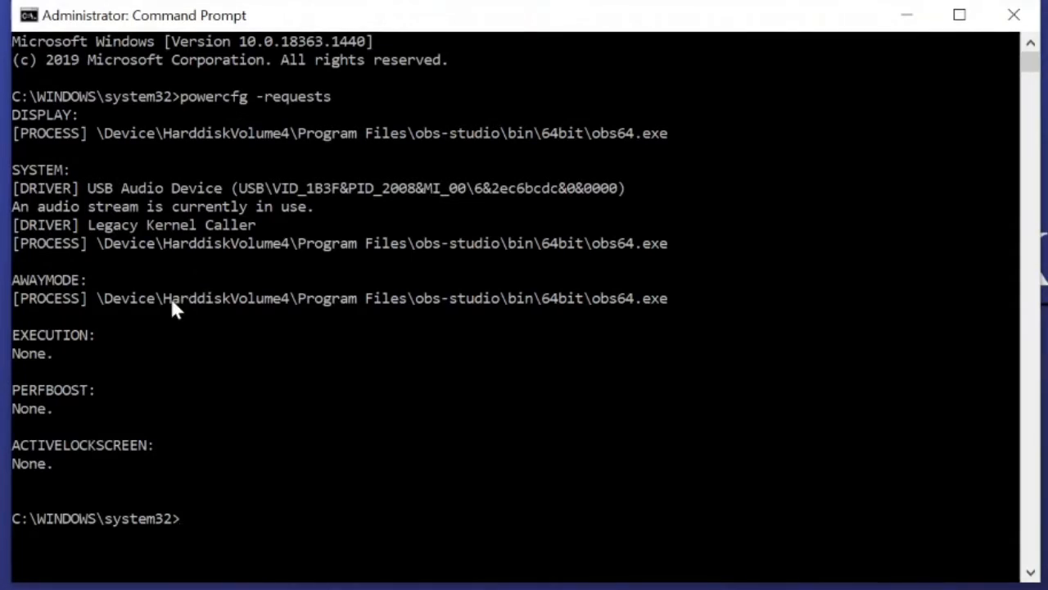
mouse_move(565, 197)
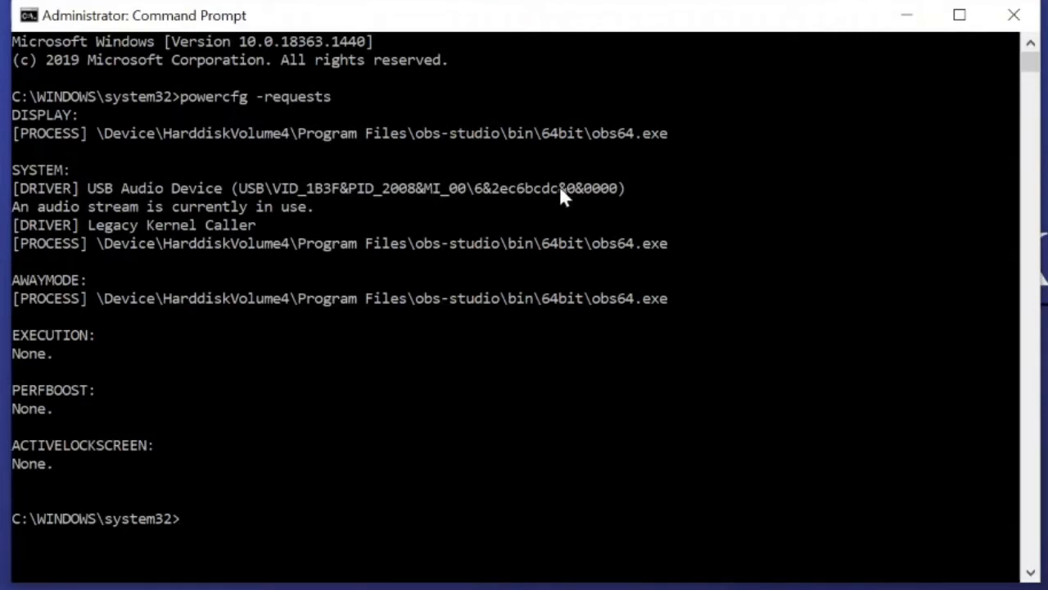
mouse_move(326, 423)
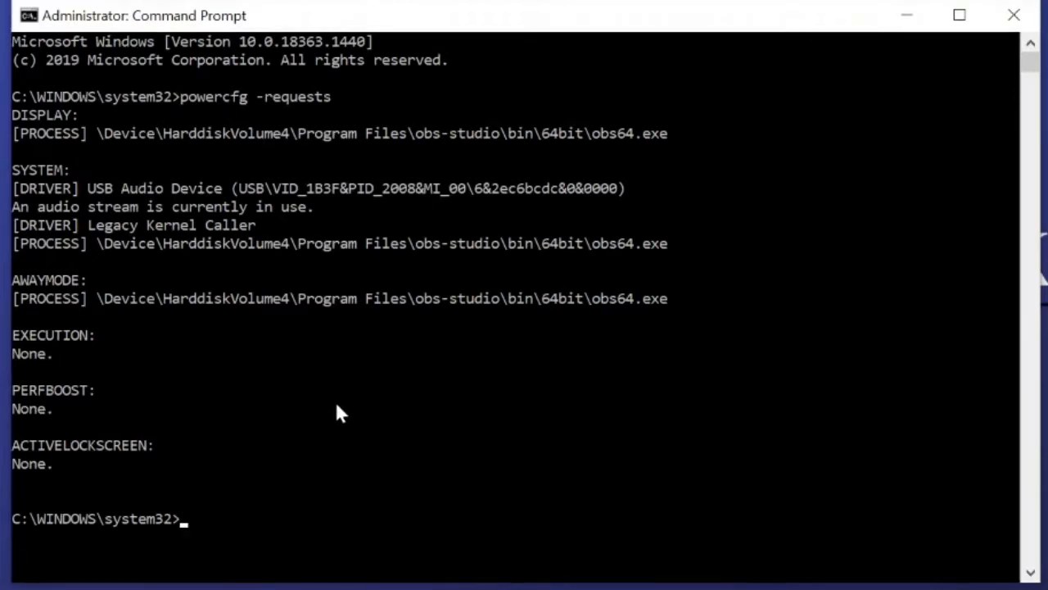
Step: Run powercfg -devicequery wake_armed to list devices armed to wake the computer
type("p")
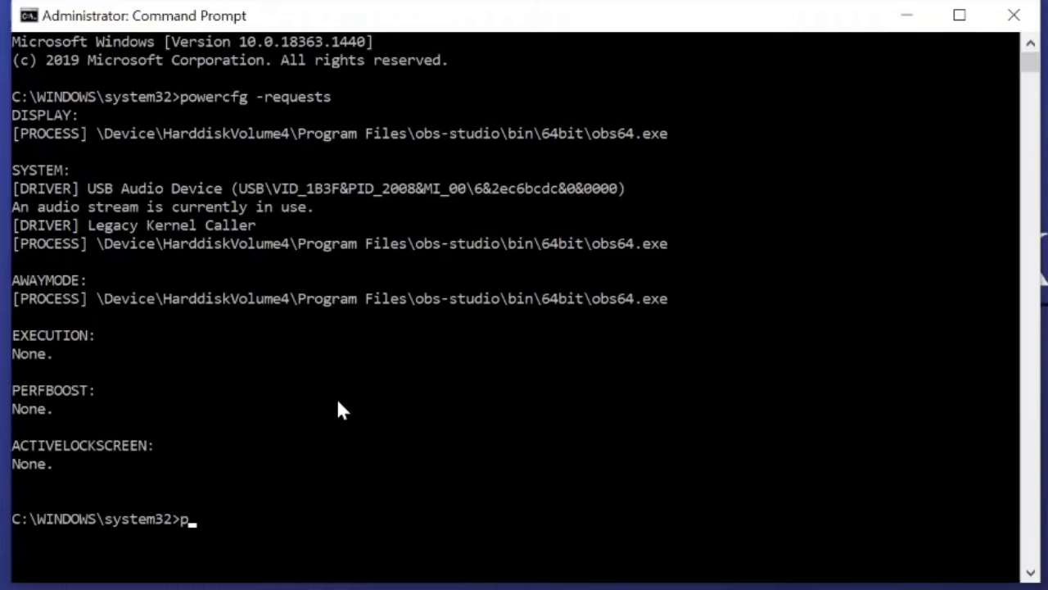
type("owercfg")
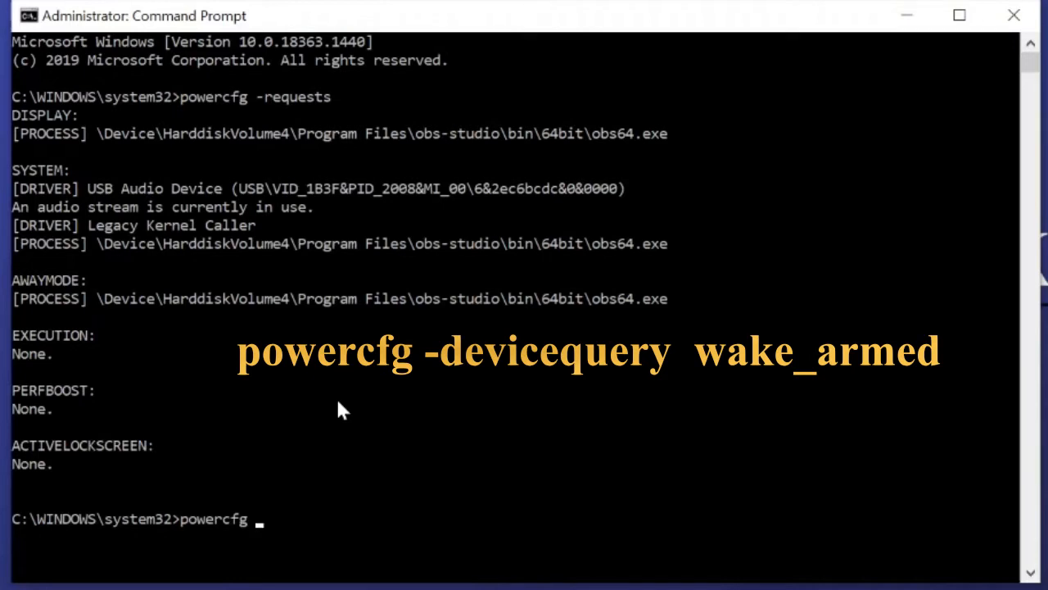
type("-")
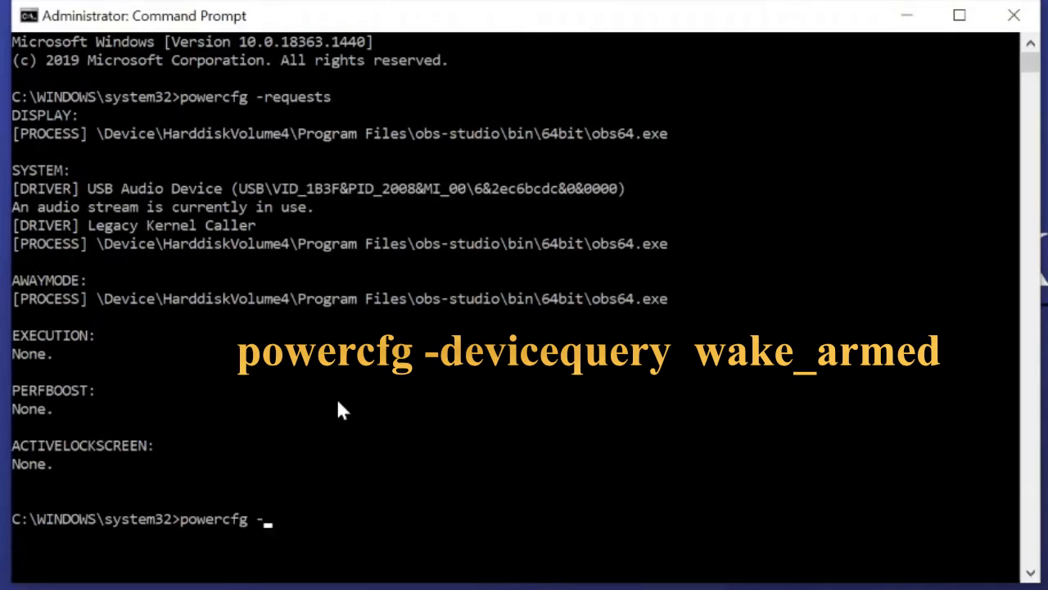
type("devi")
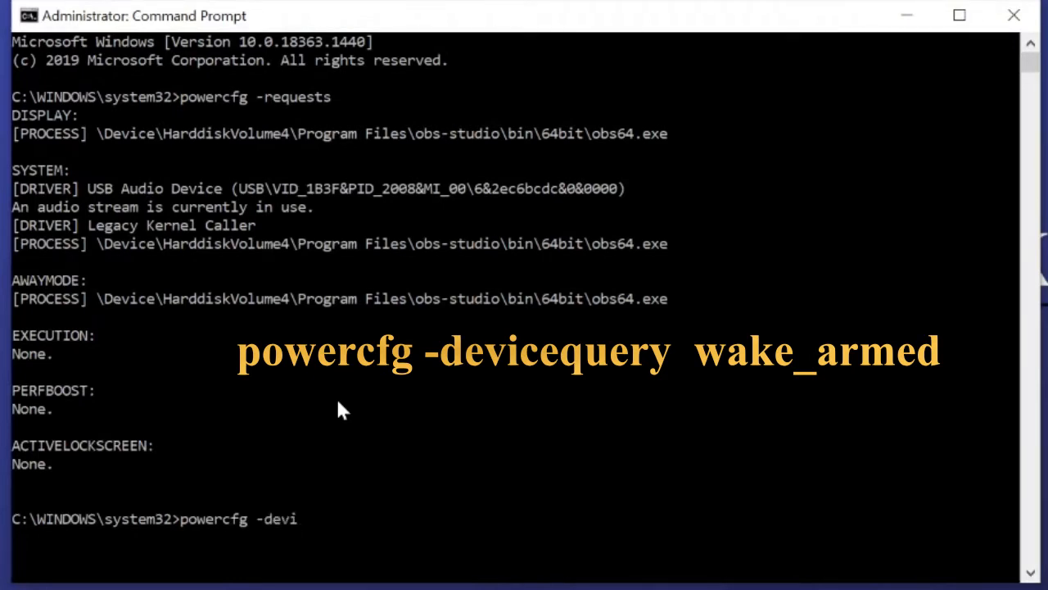
type("ceq")
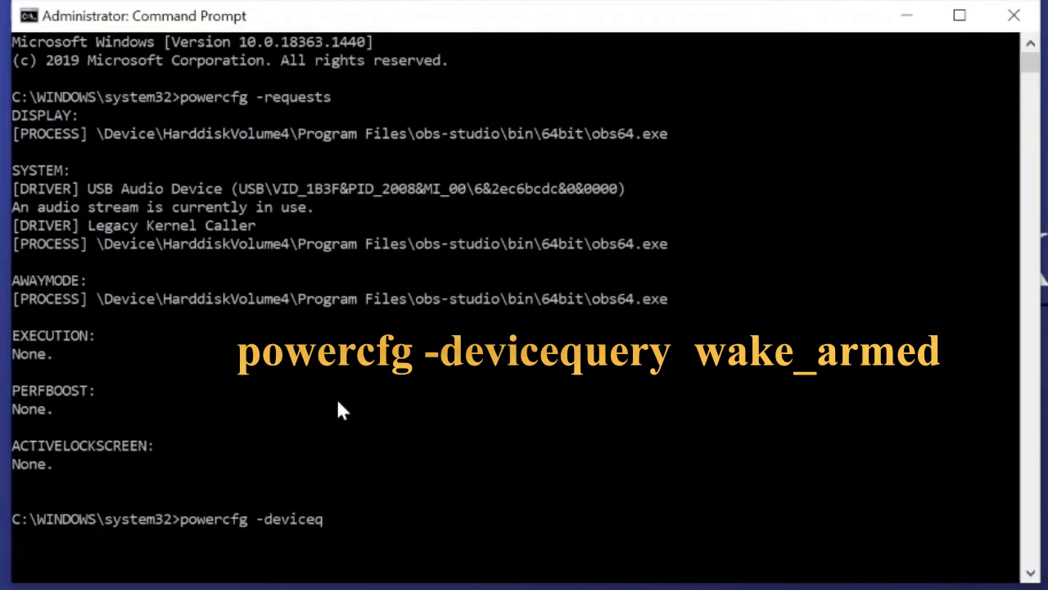
type("uert")
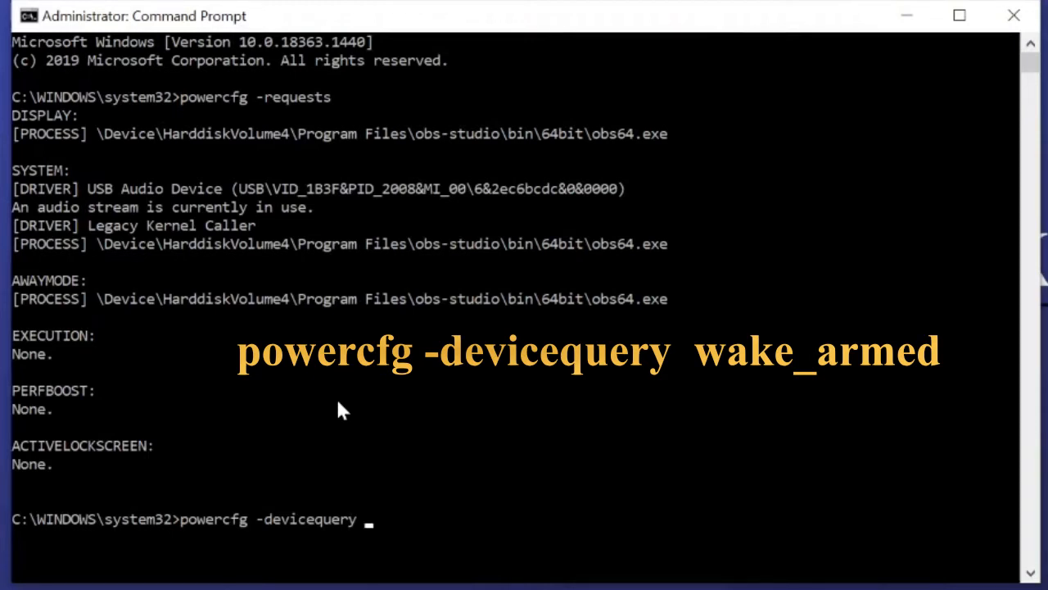
type("wake")
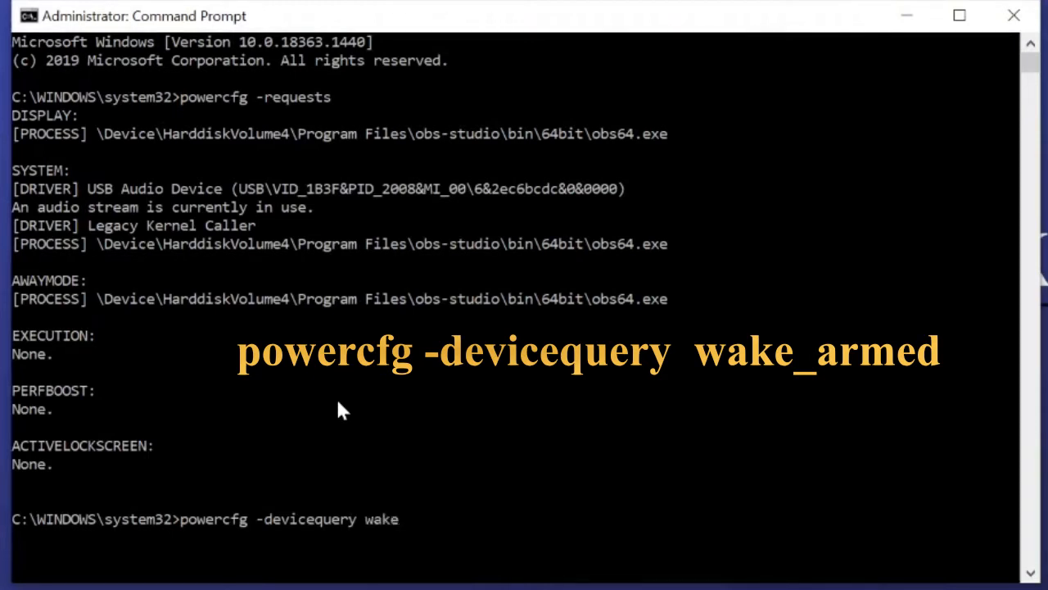
type("_")
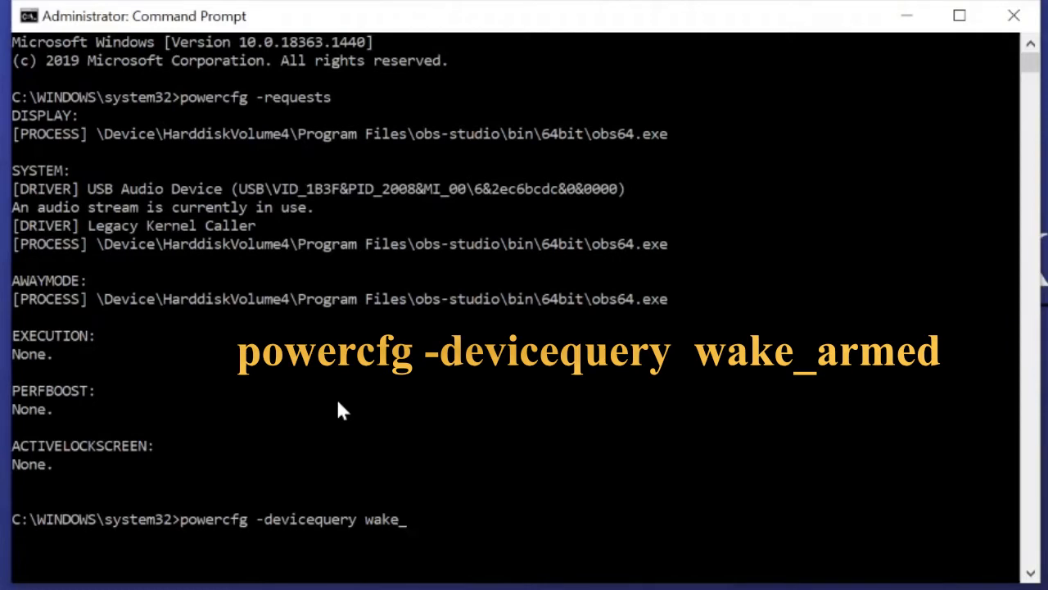
type("ar")
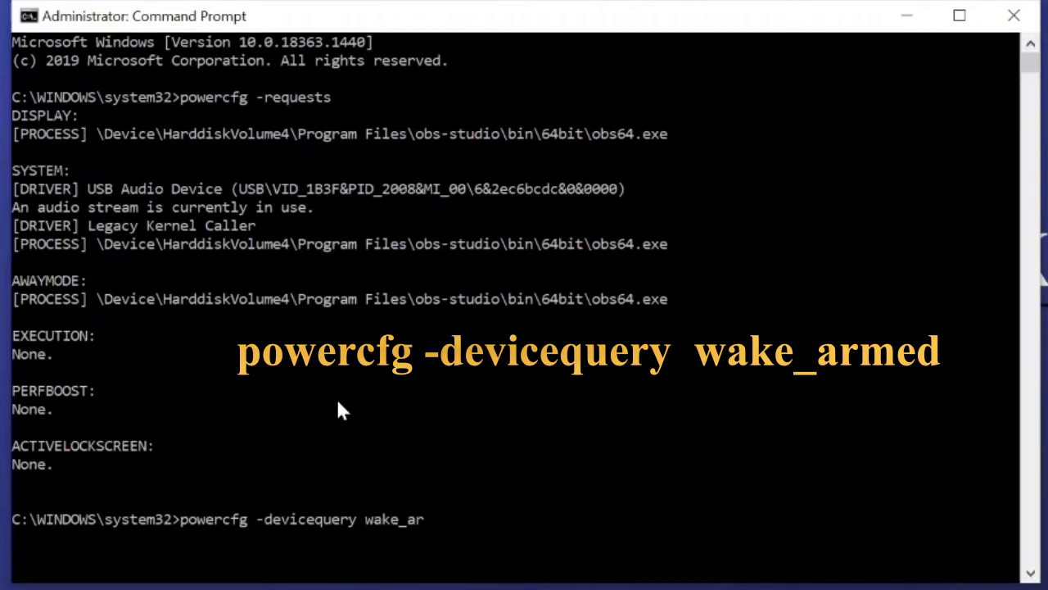
key("Return")
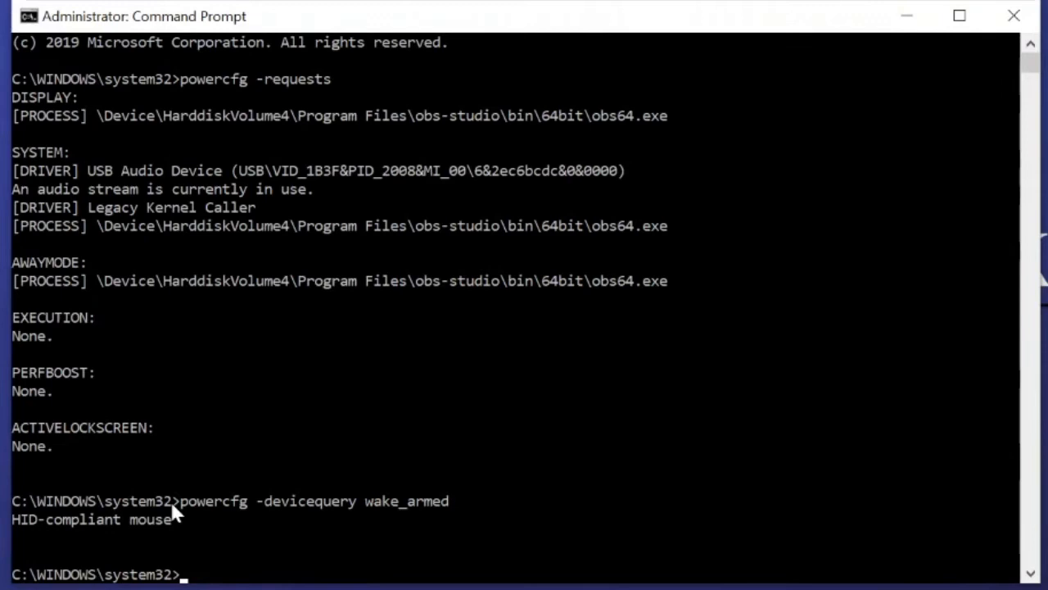
mouse_move(319, 525)
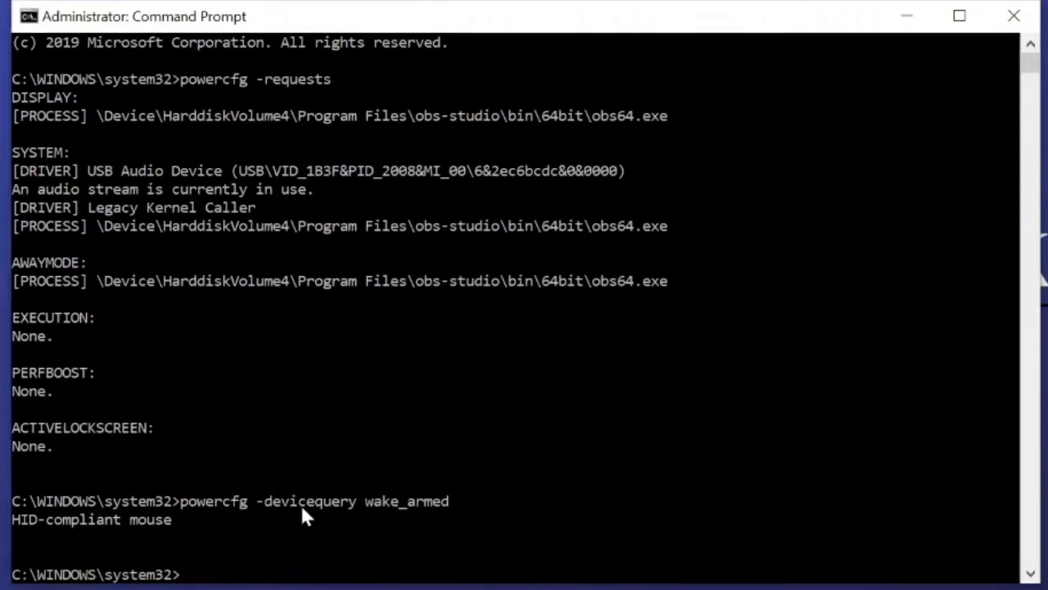
mouse_move(304, 501)
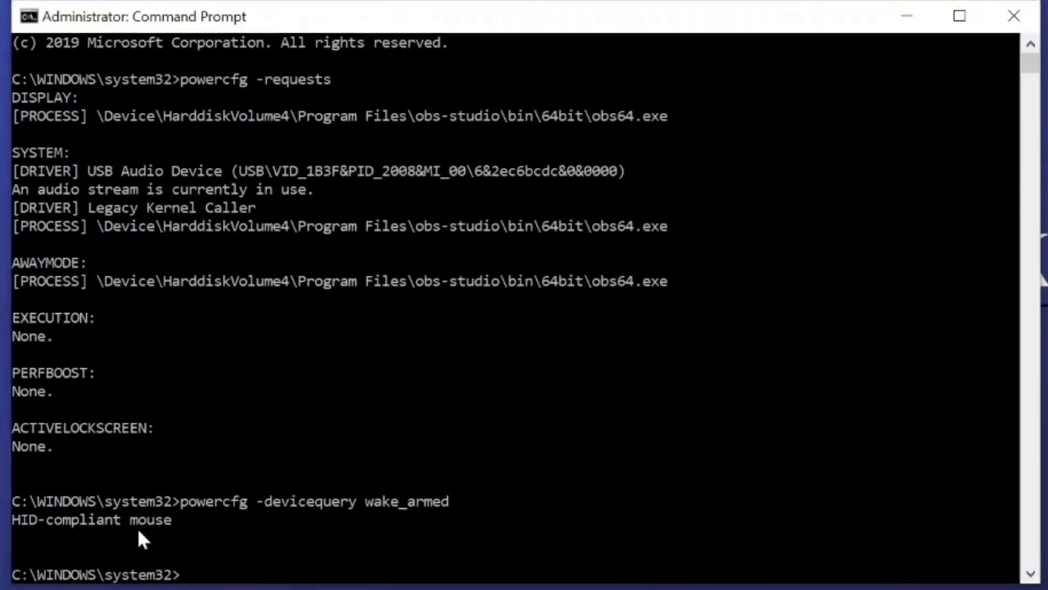
mouse_move(147, 531)
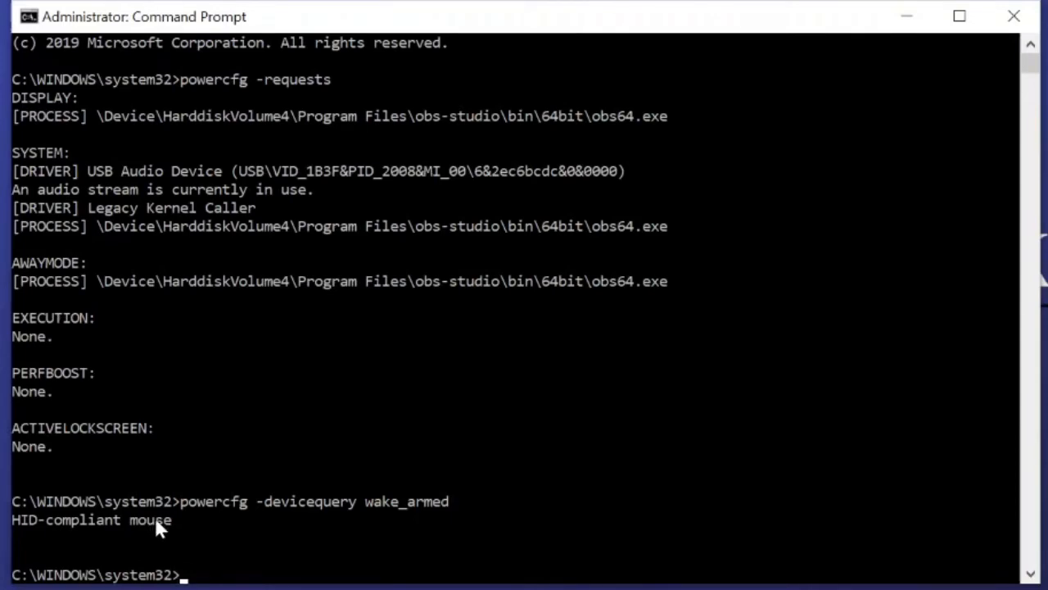
Step: Launch Device Manager via Run (devmgmt.msc) and bring up the HID-compliant mouse's options
left_click(960, 16)
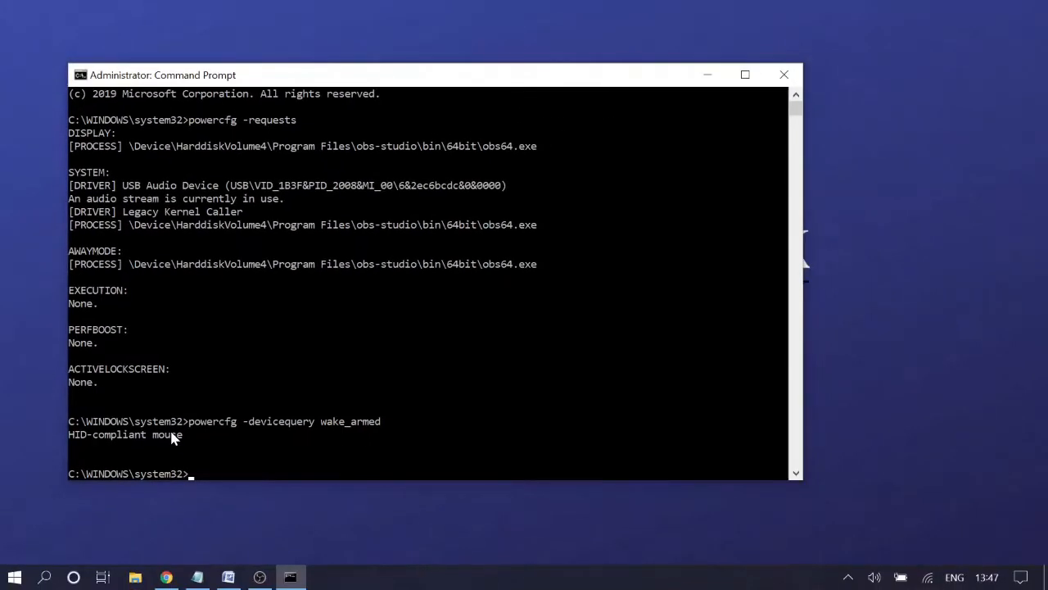
key("Win+r")
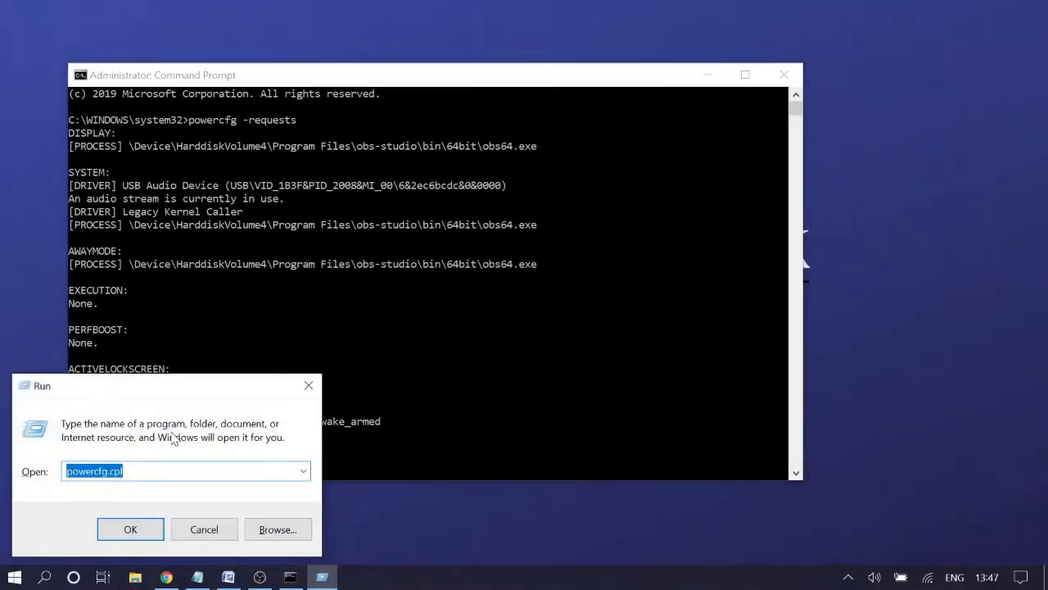
type("dev")
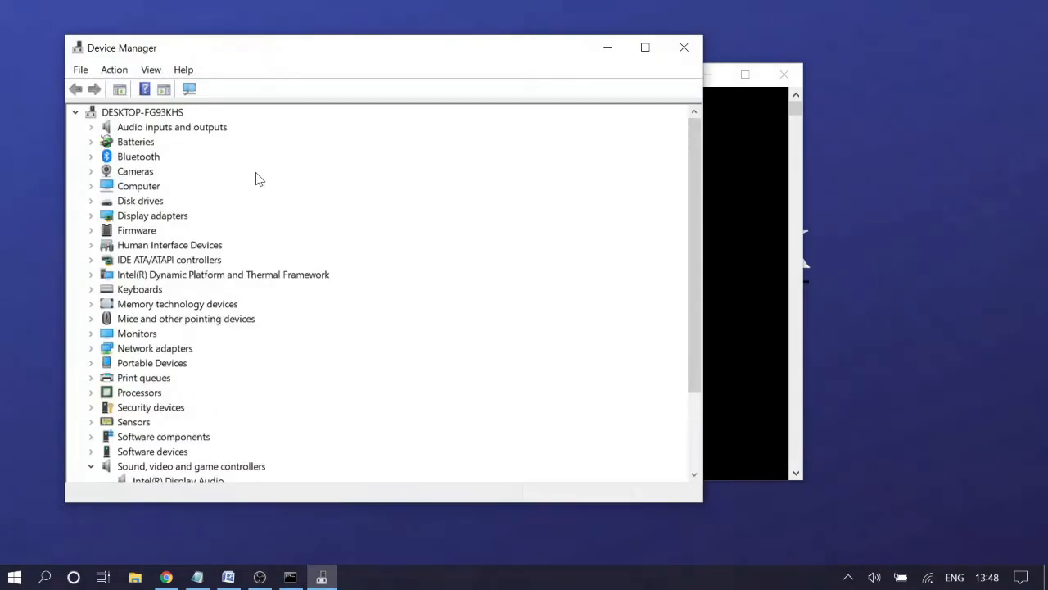
mouse_move(151, 242)
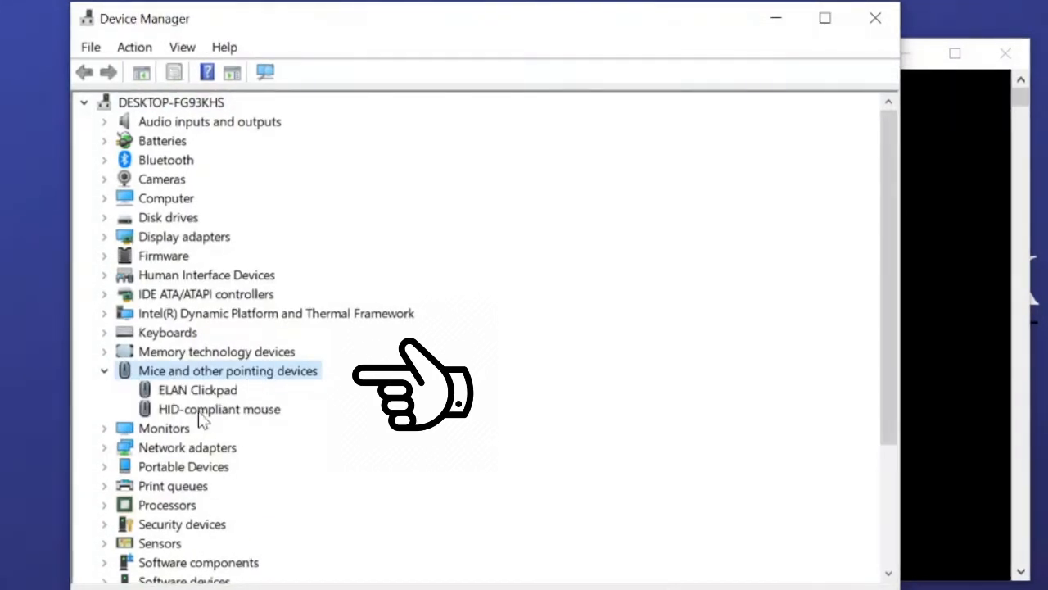
right_click(219, 410)
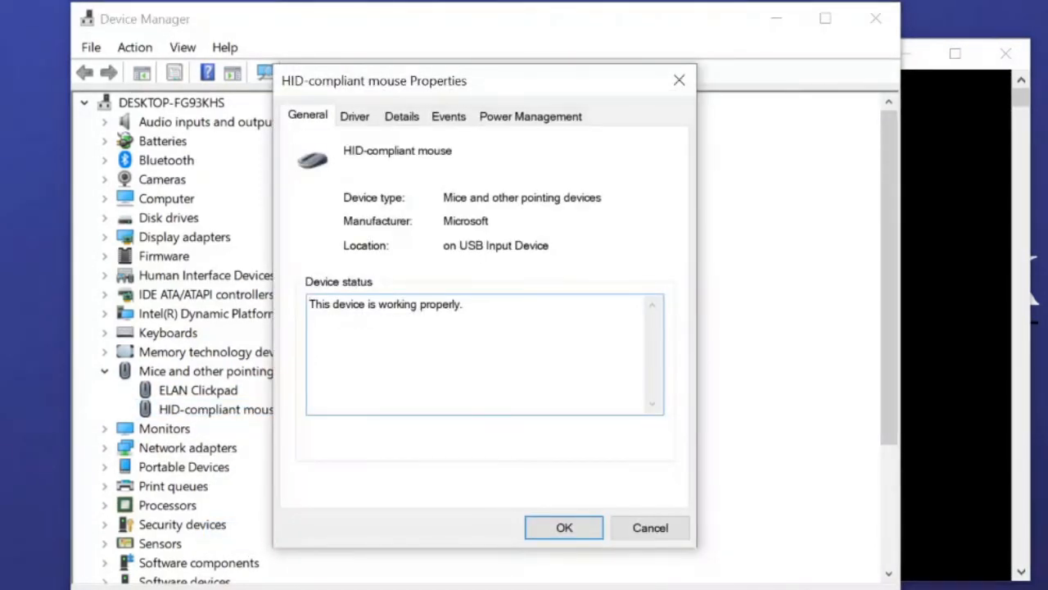
mouse_move(508, 135)
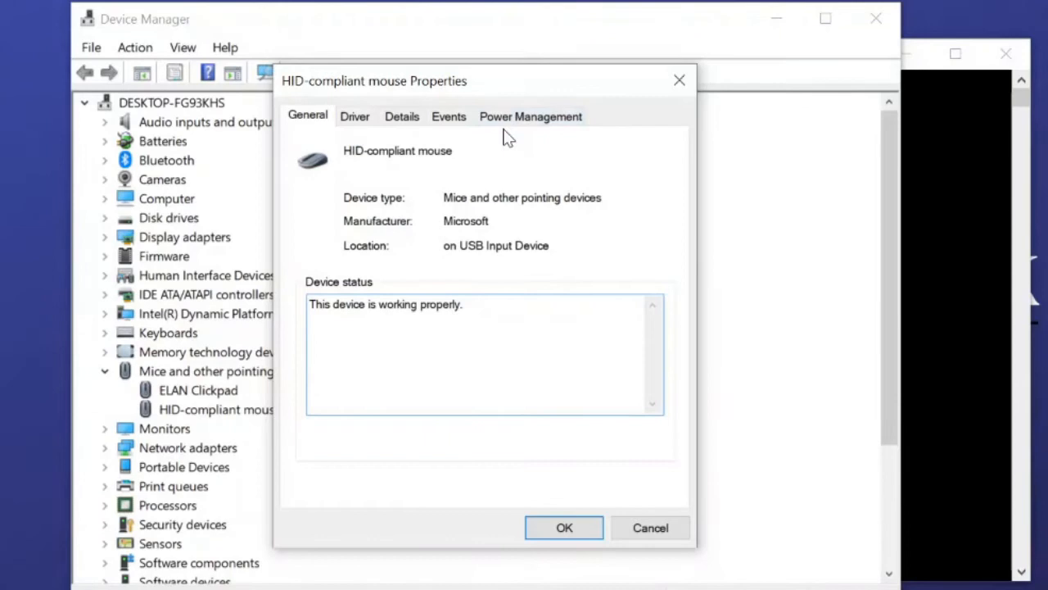
Step: On Power Management, disallow the HID-compliant mouse from waking the computer and confirm
left_click(531, 114)
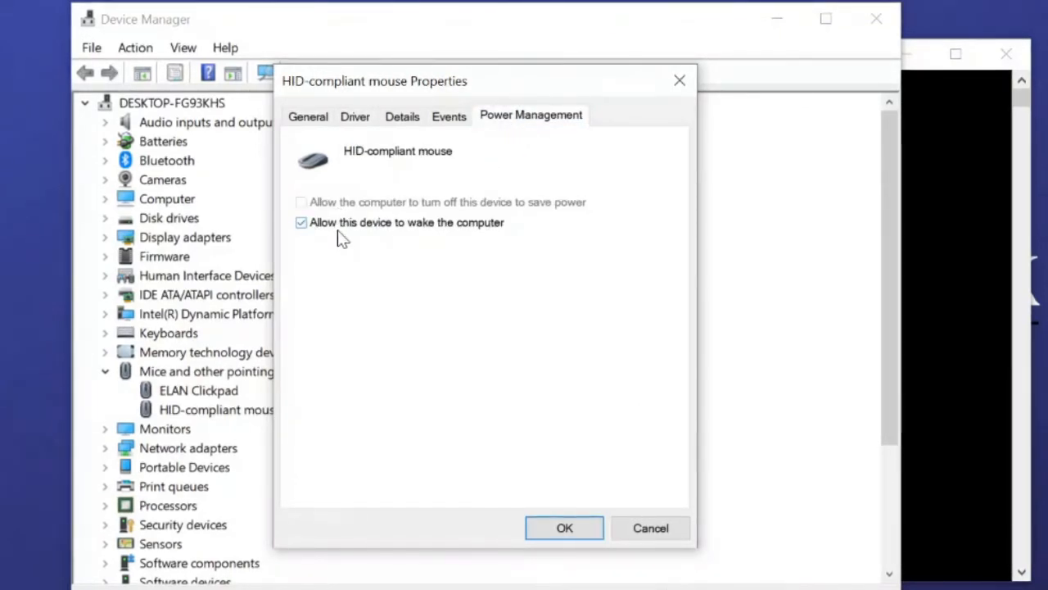
left_click(301, 223)
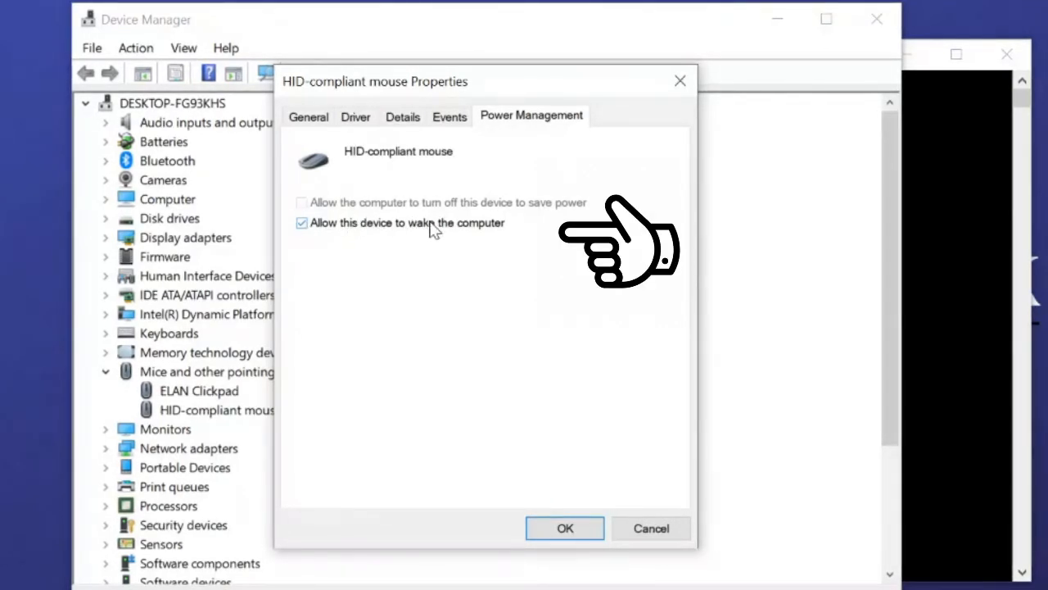
mouse_move(310, 252)
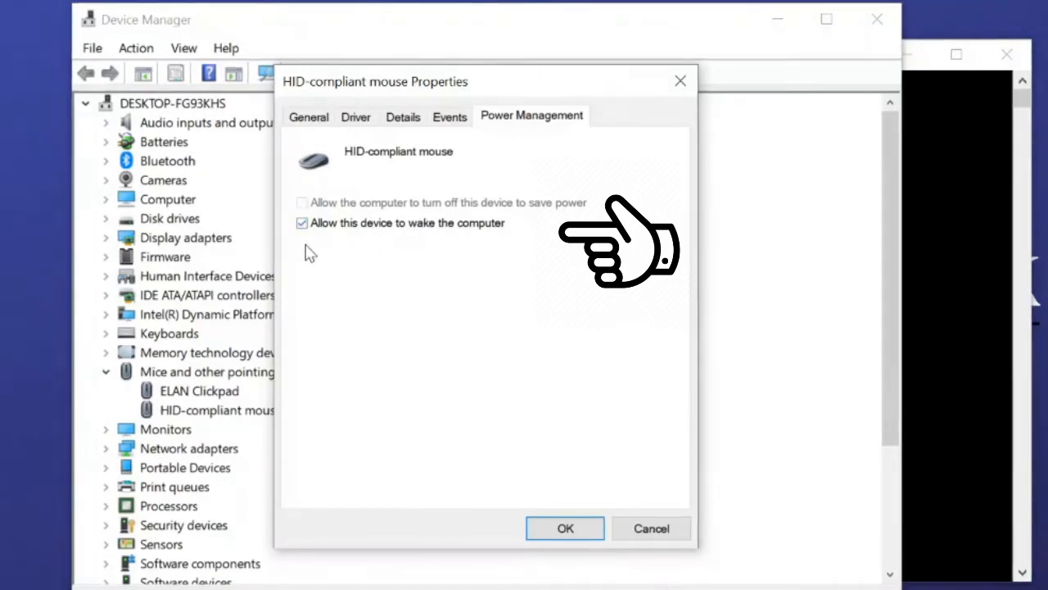
left_click(302, 223)
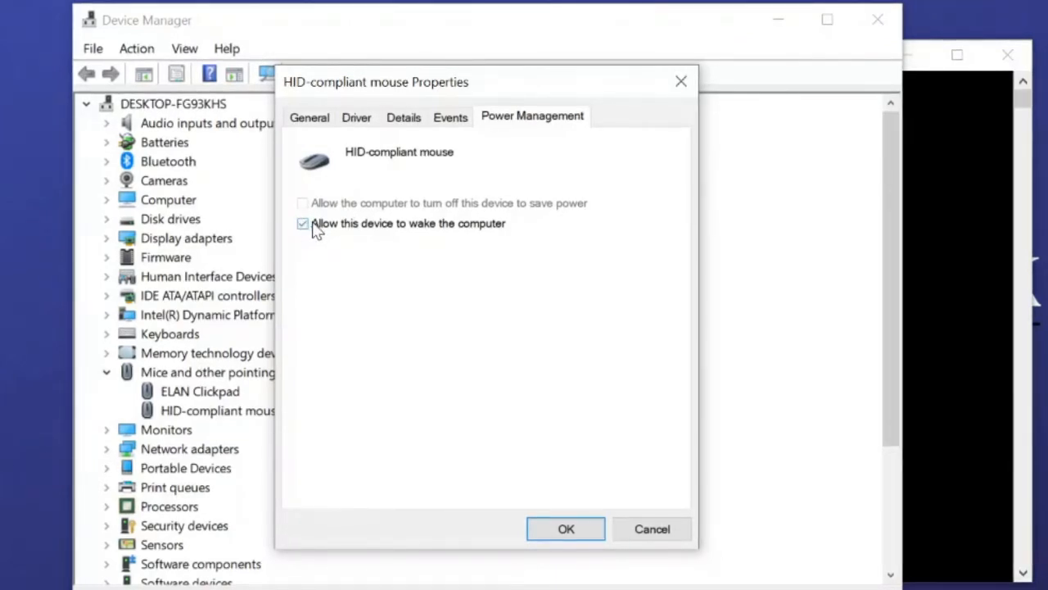
mouse_move(408, 235)
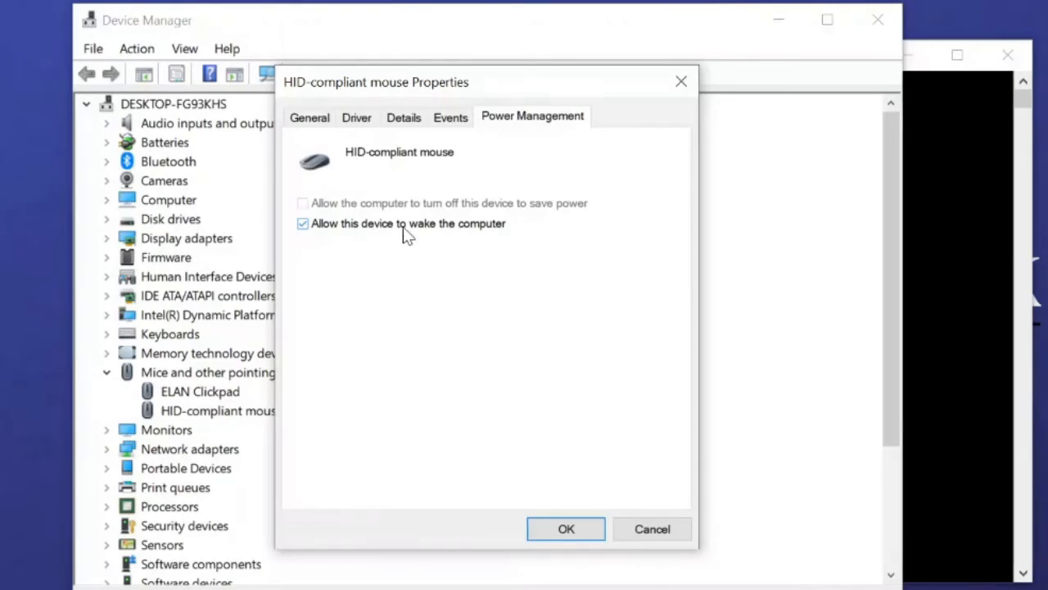
mouse_move(439, 242)
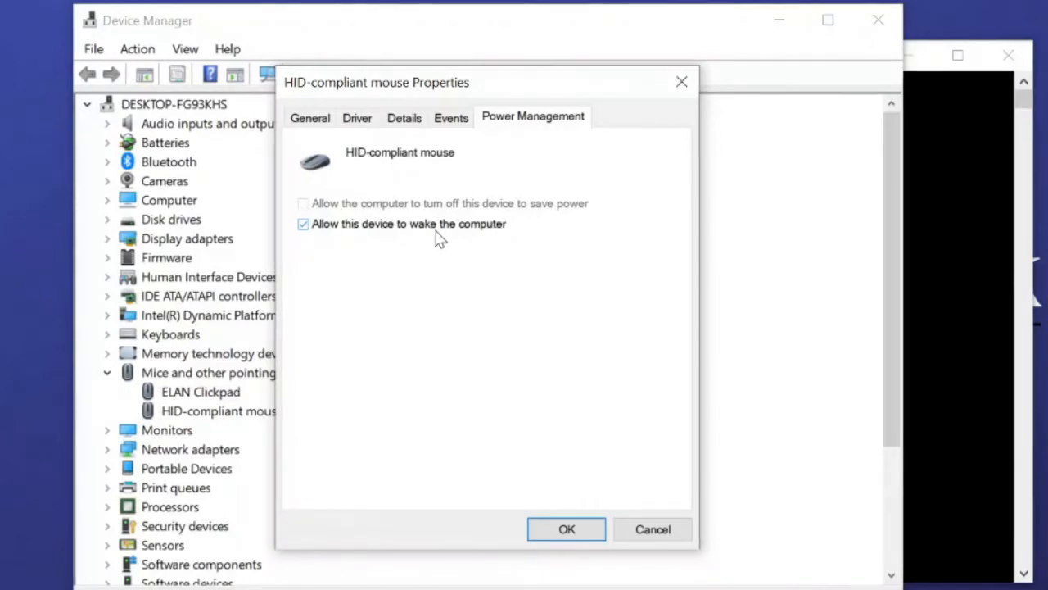
mouse_move(483, 254)
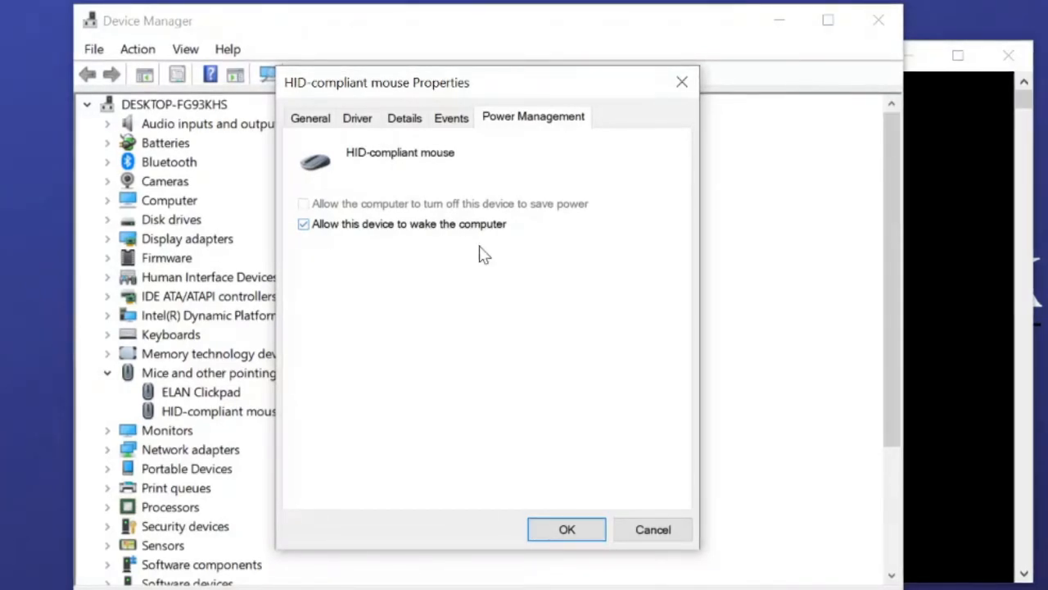
left_click(567, 529)
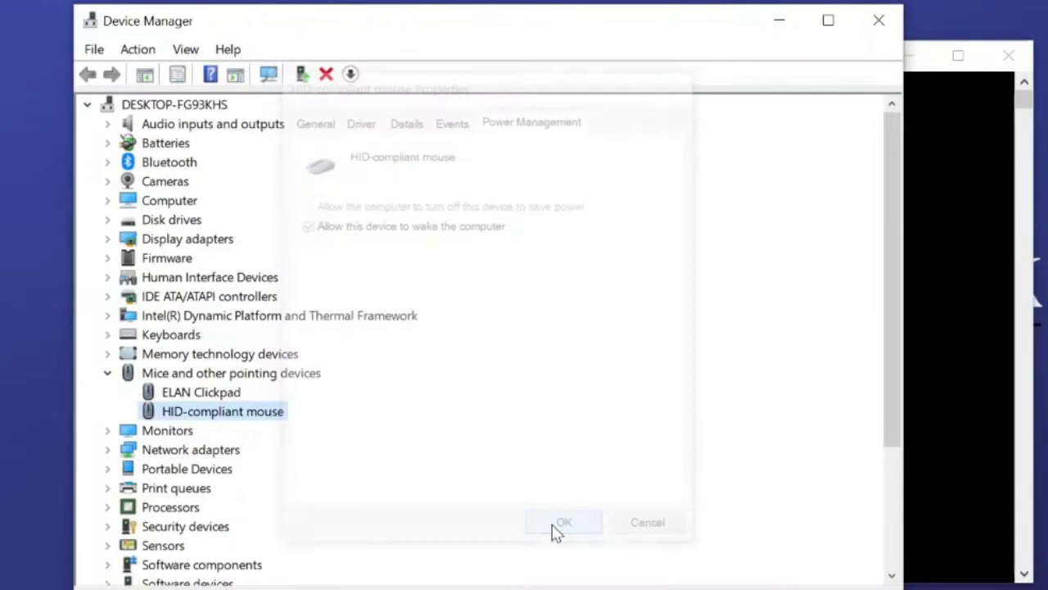
Step: Close Device Manager and the Command Prompt window
left_click(564, 520)
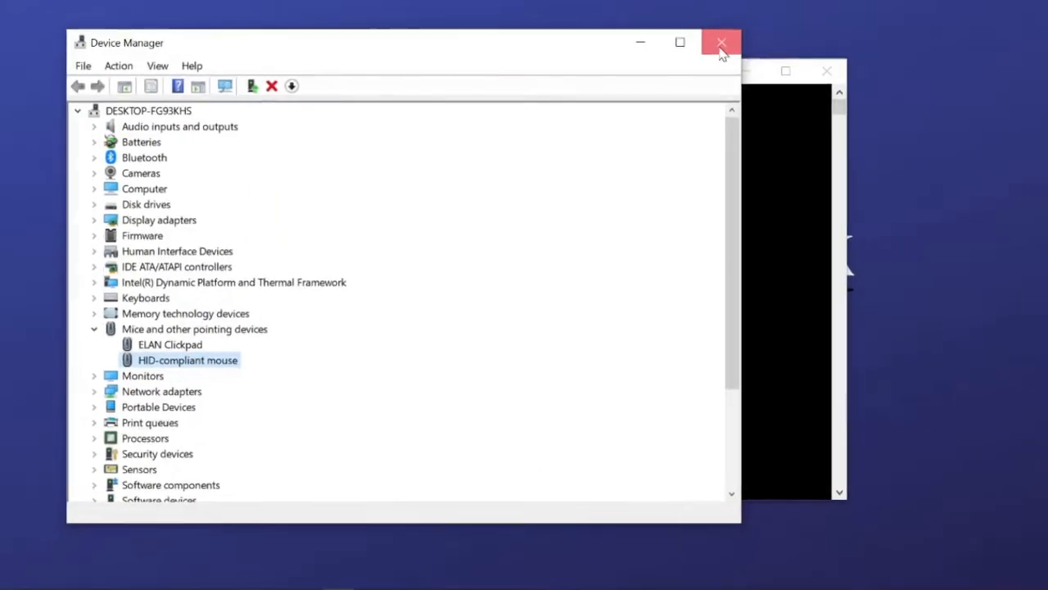
left_click(721, 43)
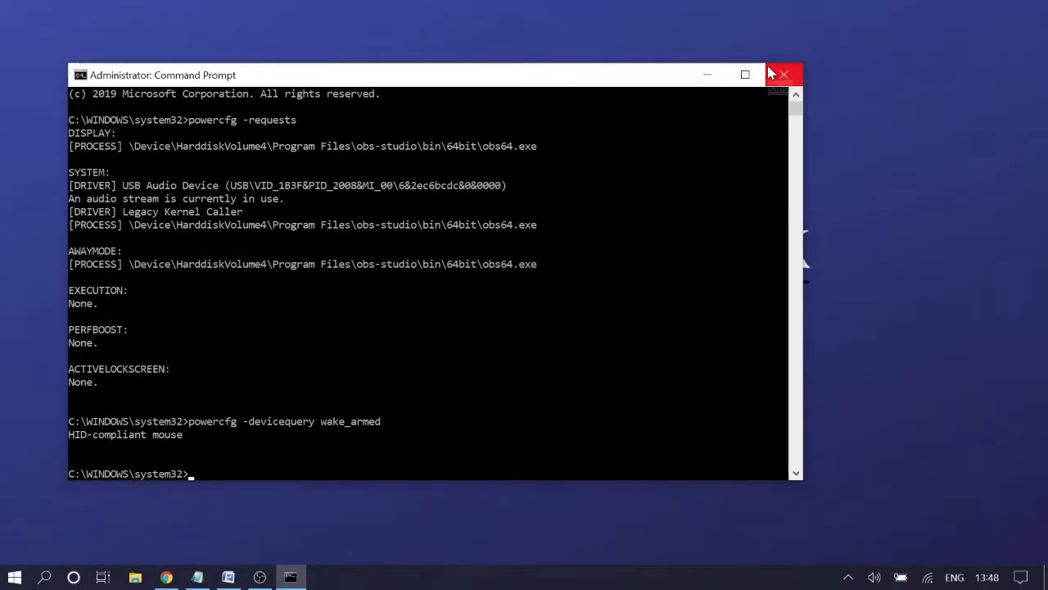
mouse_move(782, 76)
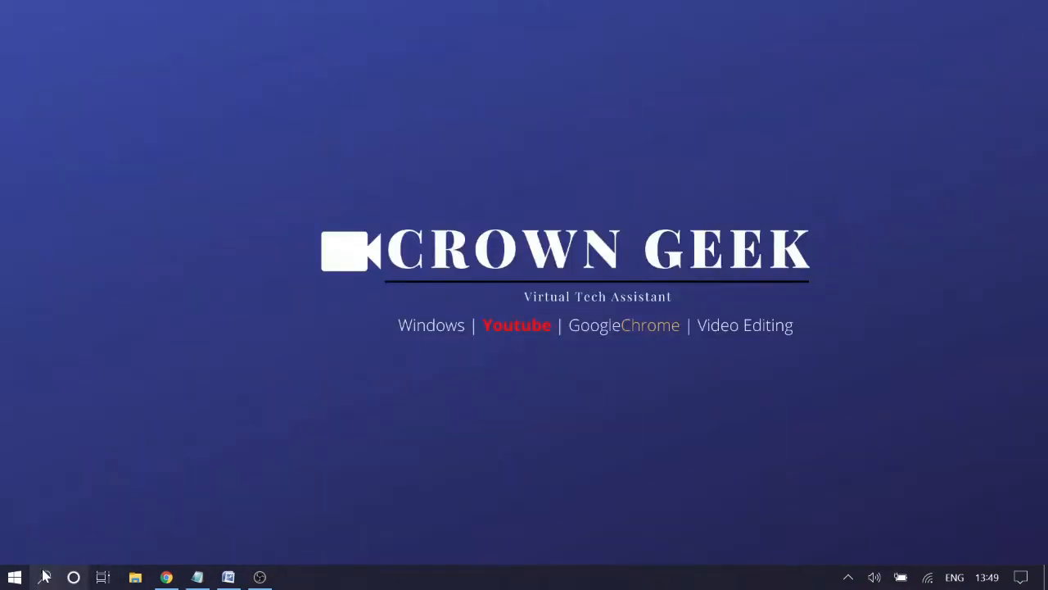
Step: Search for Edit power plan and reach the Balanced plan's Edit Plan Settings page
left_click(72, 577)
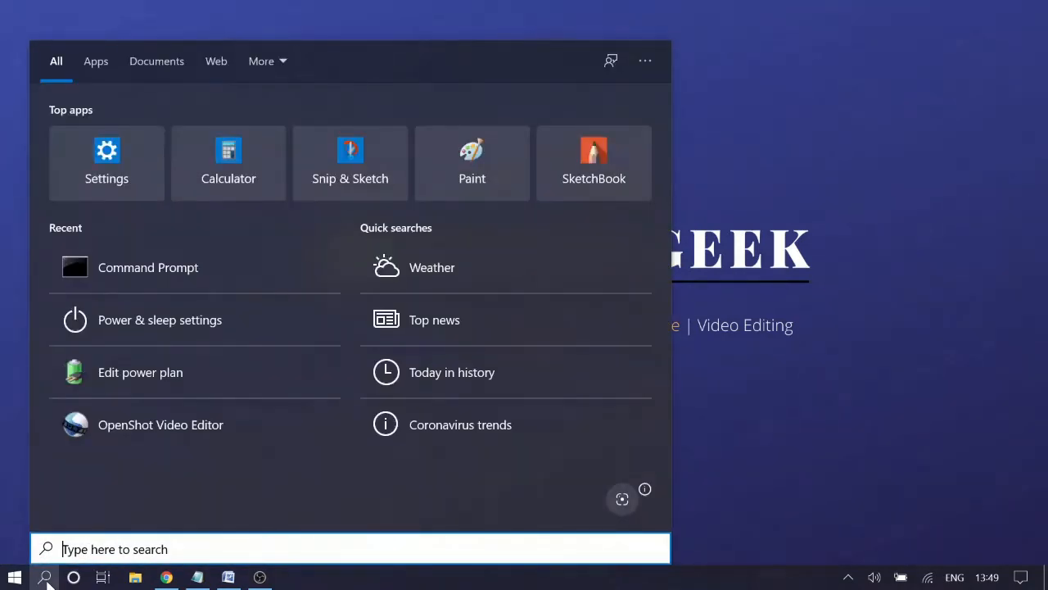
type("power pl")
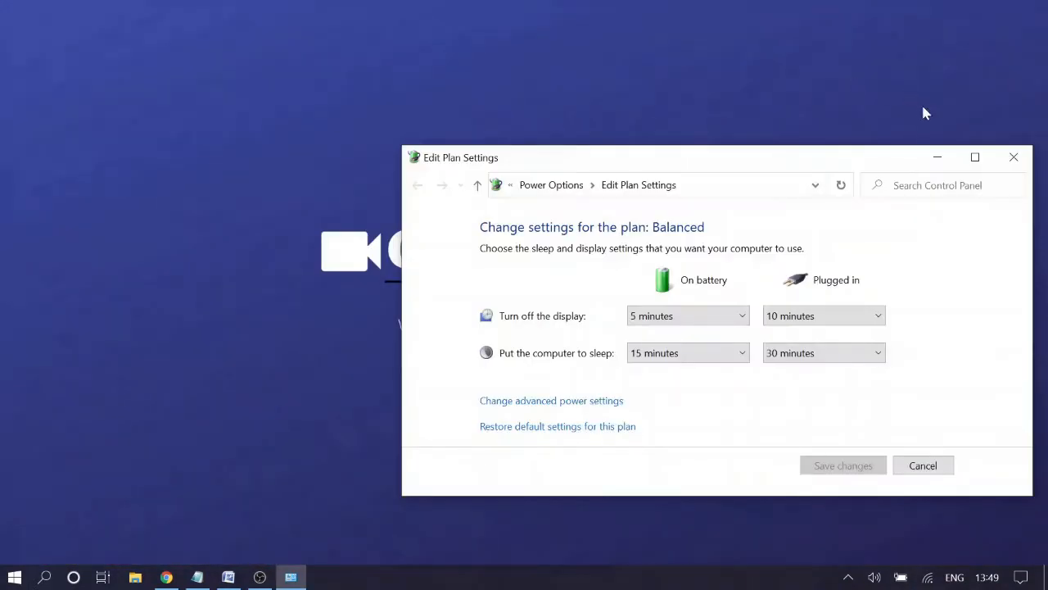
left_click(975, 157)
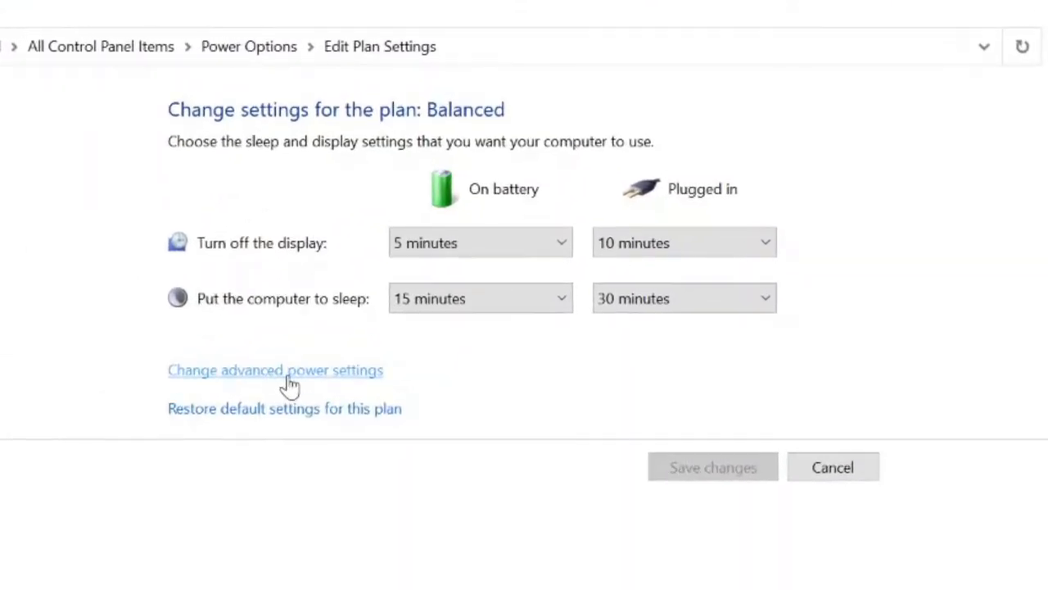
Step: Restore the Balanced plan's advanced power settings to defaults and confirm the prompt
left_click(275, 371)
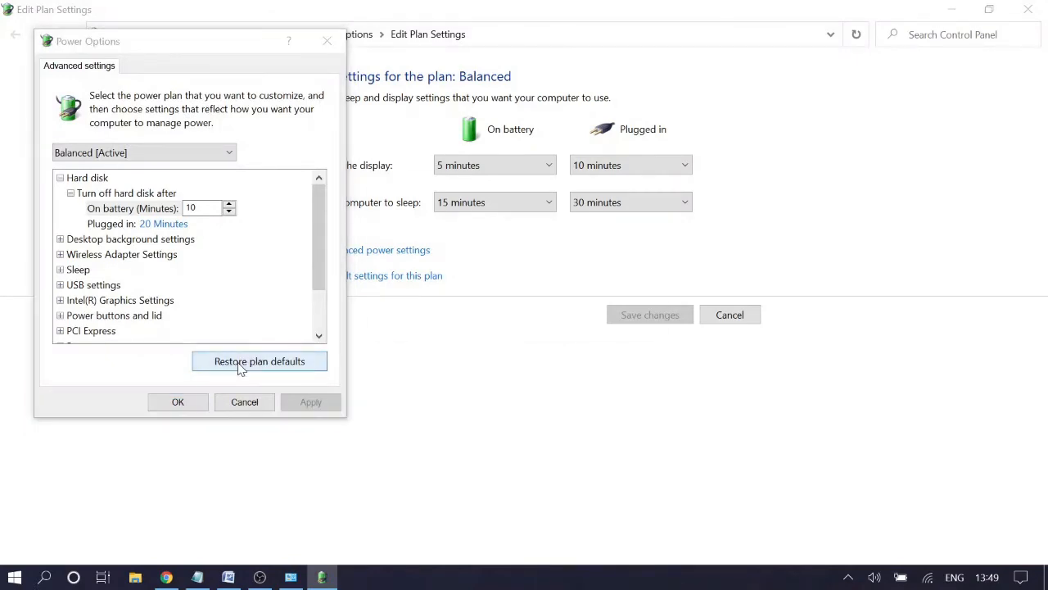
left_click(259, 362)
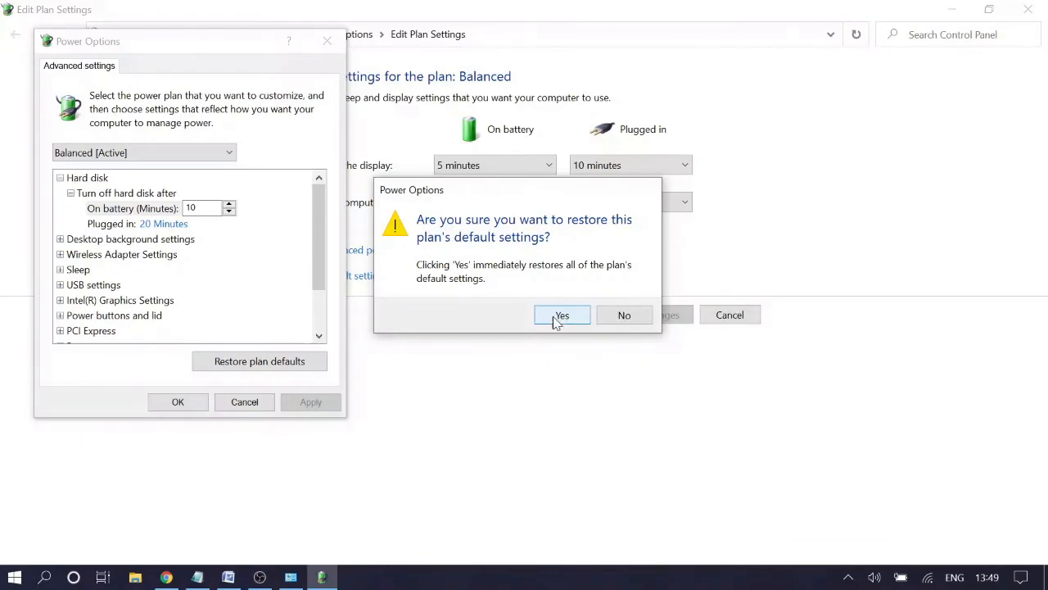
left_click(561, 314)
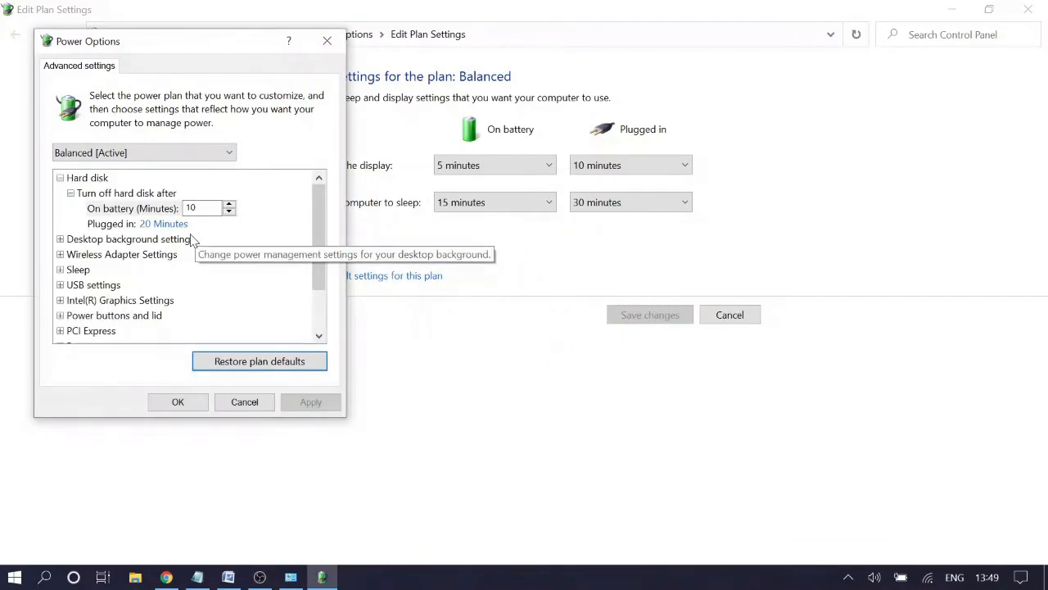
mouse_move(197, 235)
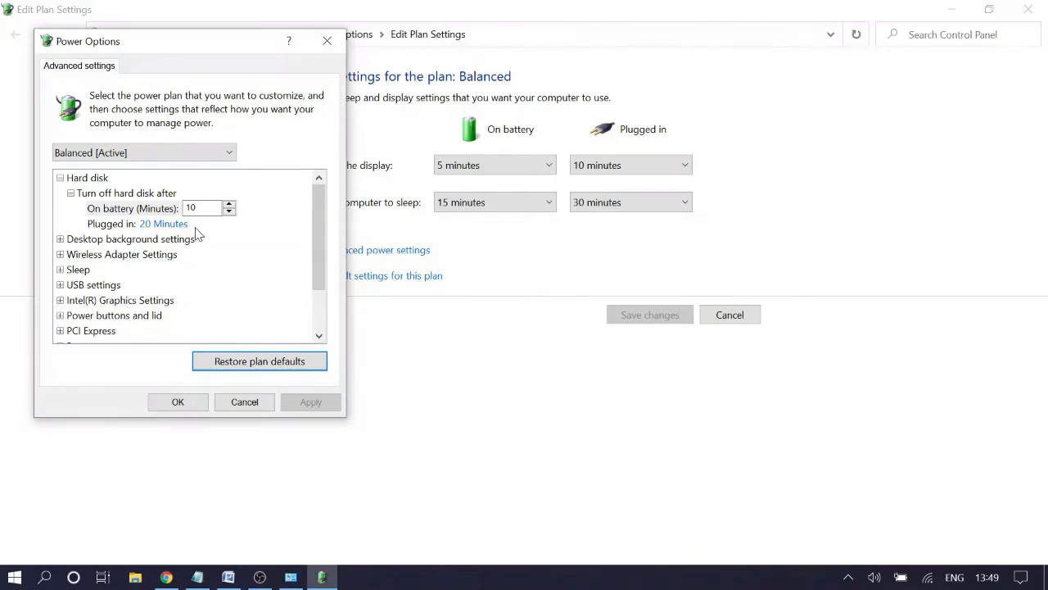
mouse_move(261, 336)
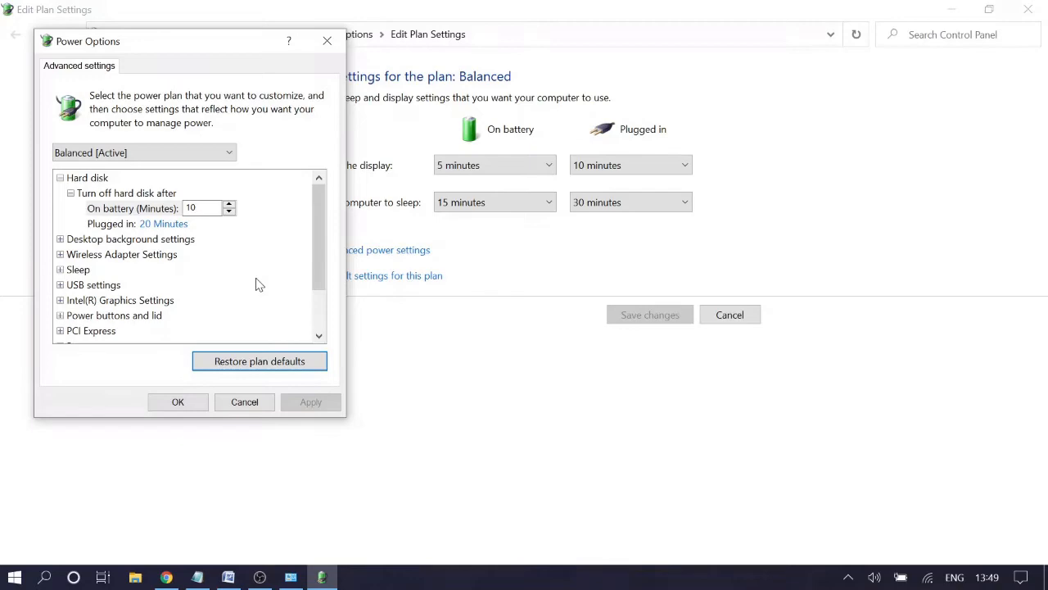
mouse_move(252, 262)
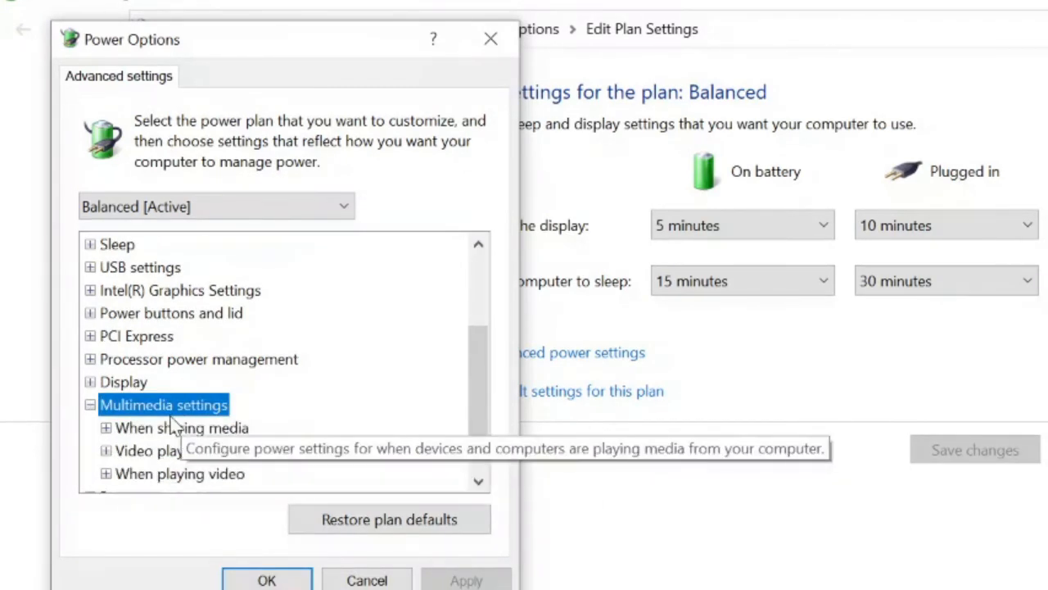
Step: Keep media sharing on battery set to Allow the computer to sleep, apply, and return to search
left_click(182, 428)
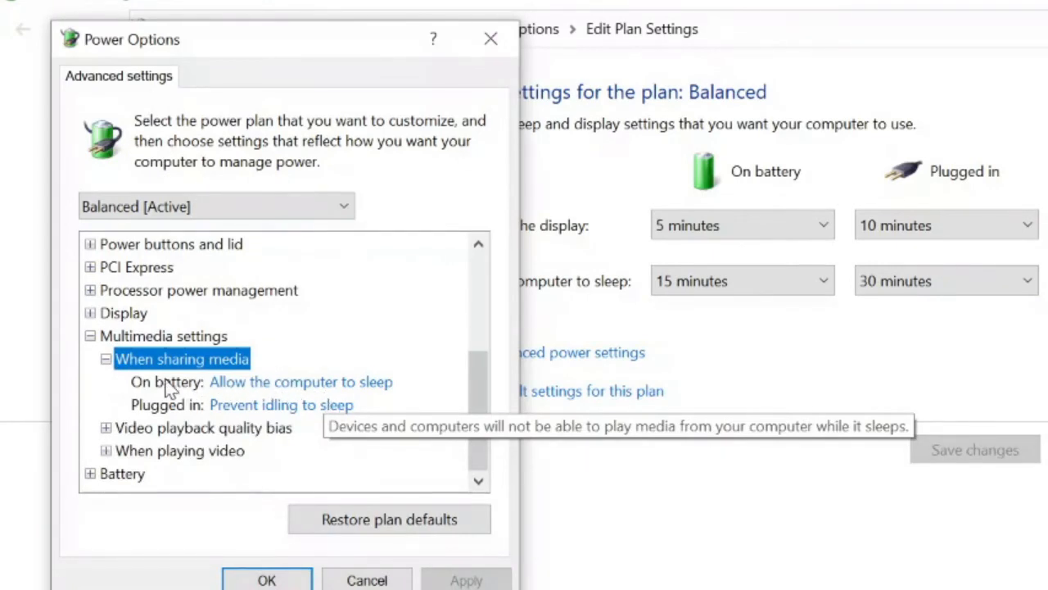
mouse_move(256, 410)
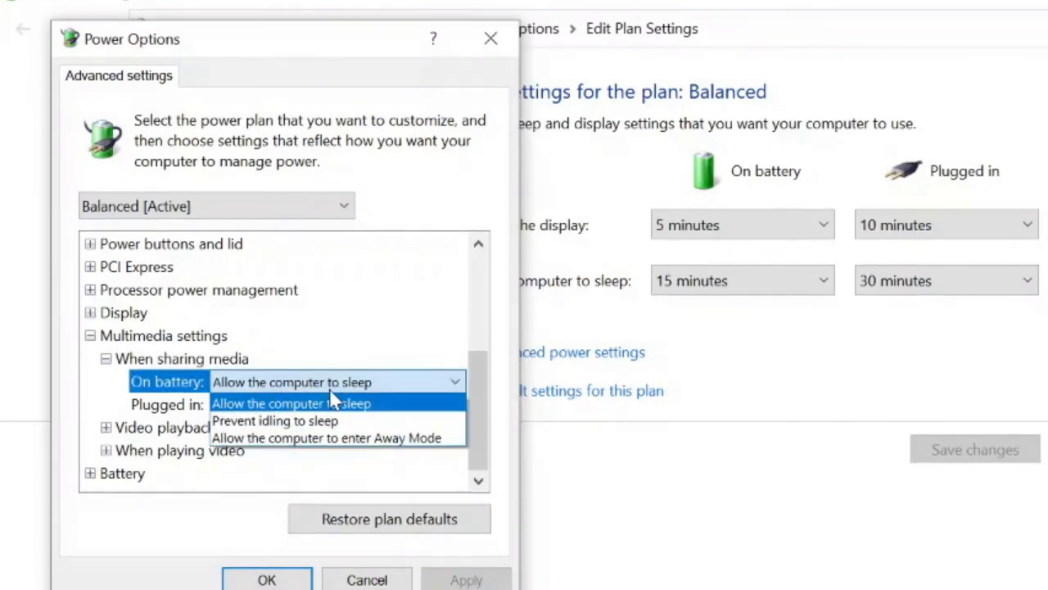
mouse_move(328, 419)
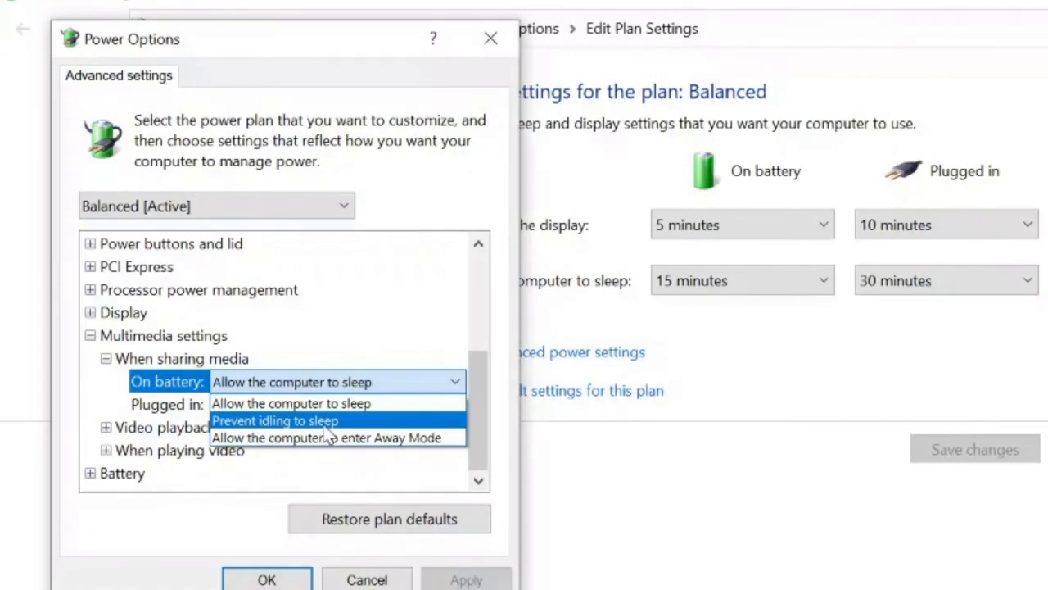
mouse_move(380, 444)
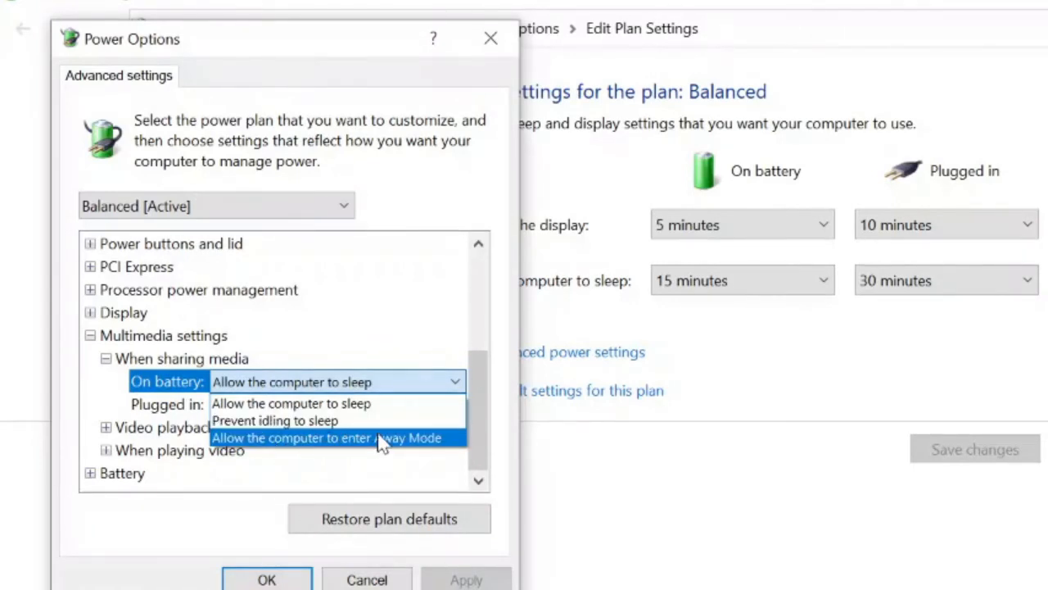
mouse_move(401, 446)
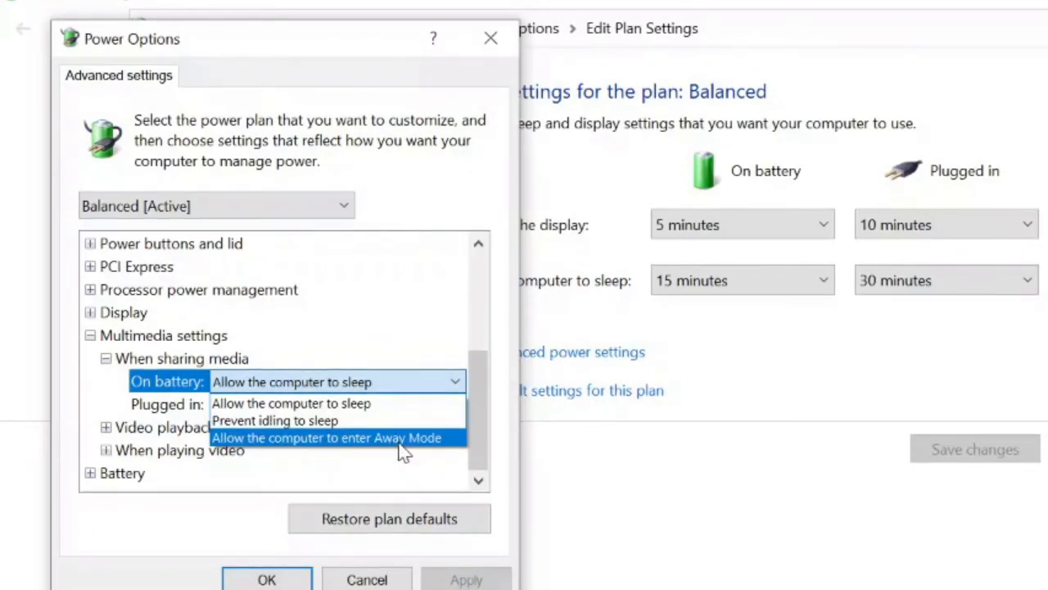
mouse_move(327, 403)
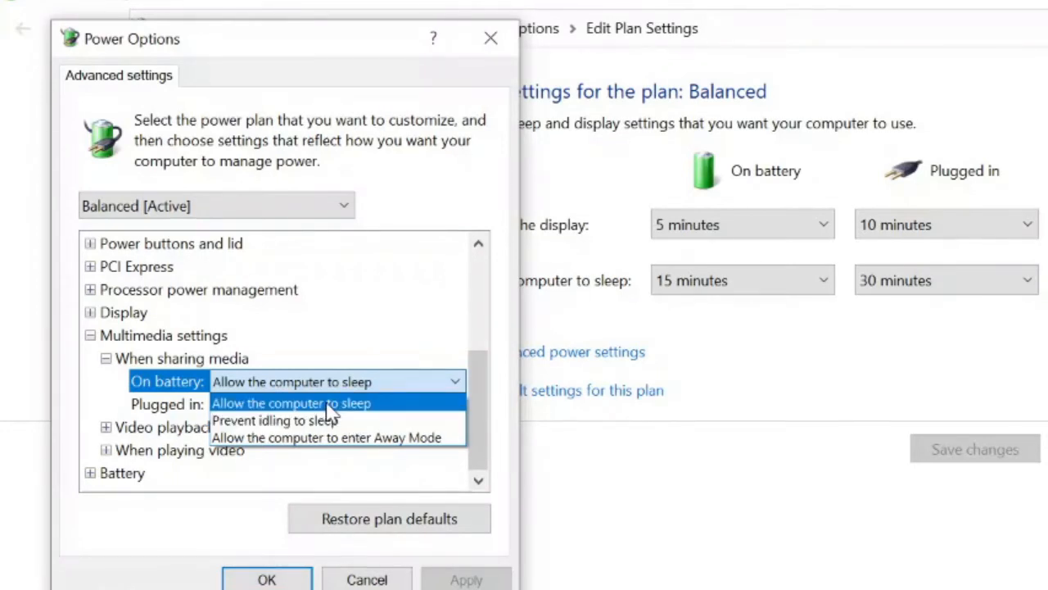
left_click(277, 419)
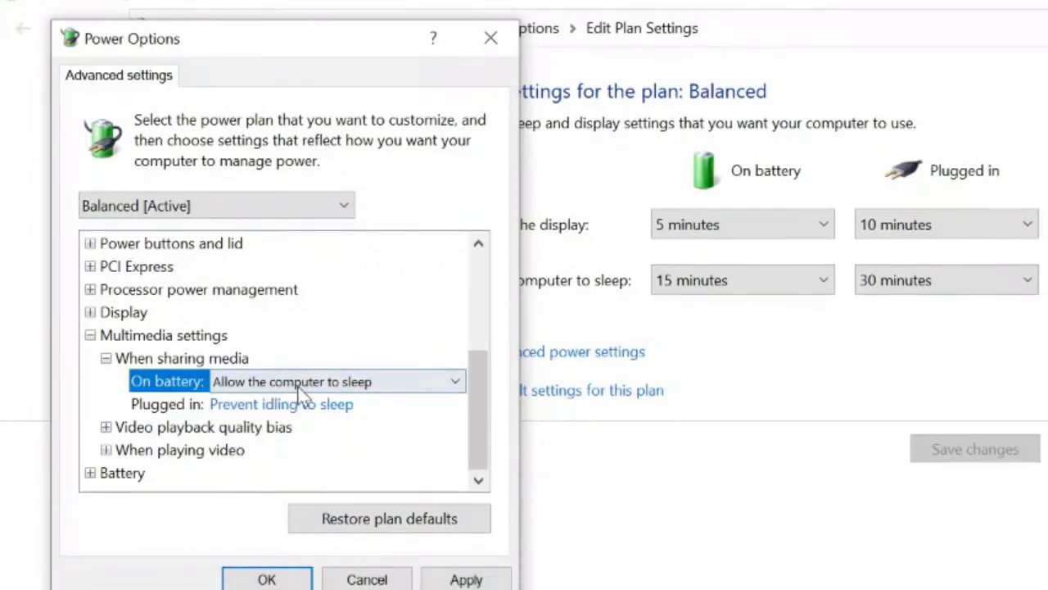
mouse_move(261, 408)
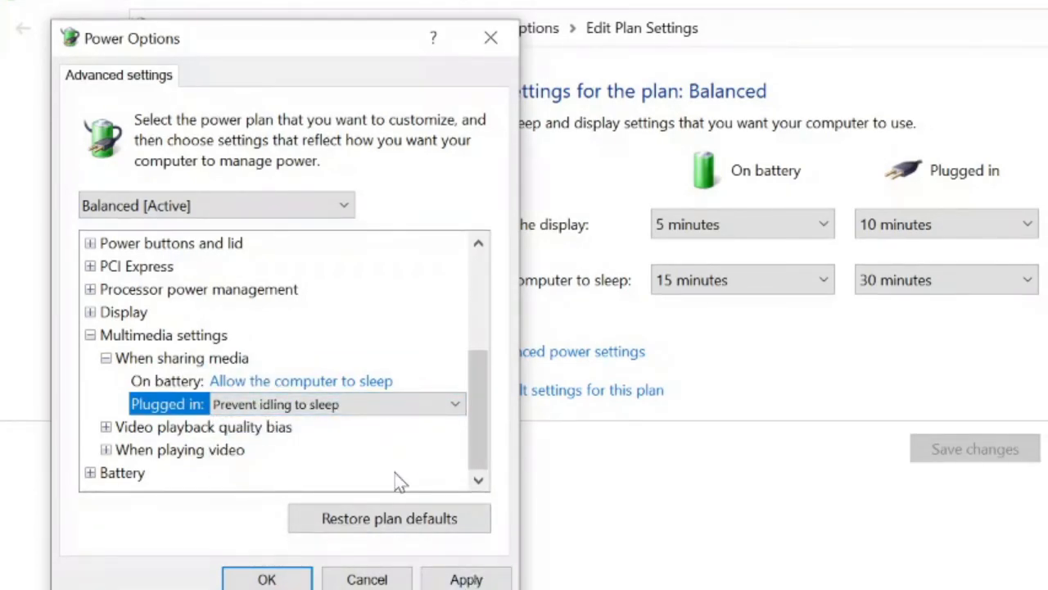
left_click(367, 579)
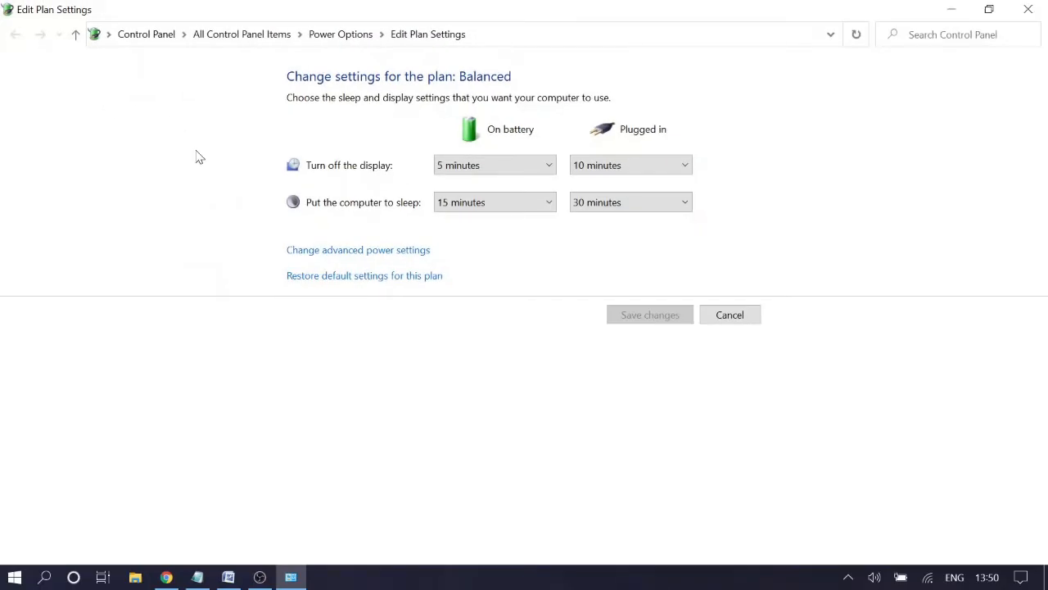
mouse_move(232, 131)
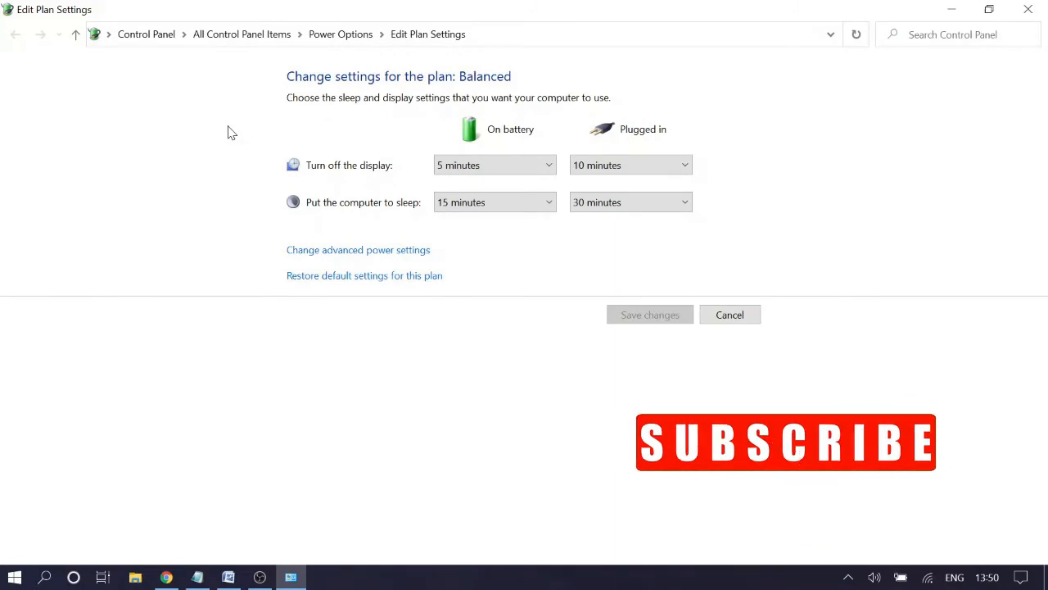
mouse_move(799, 472)
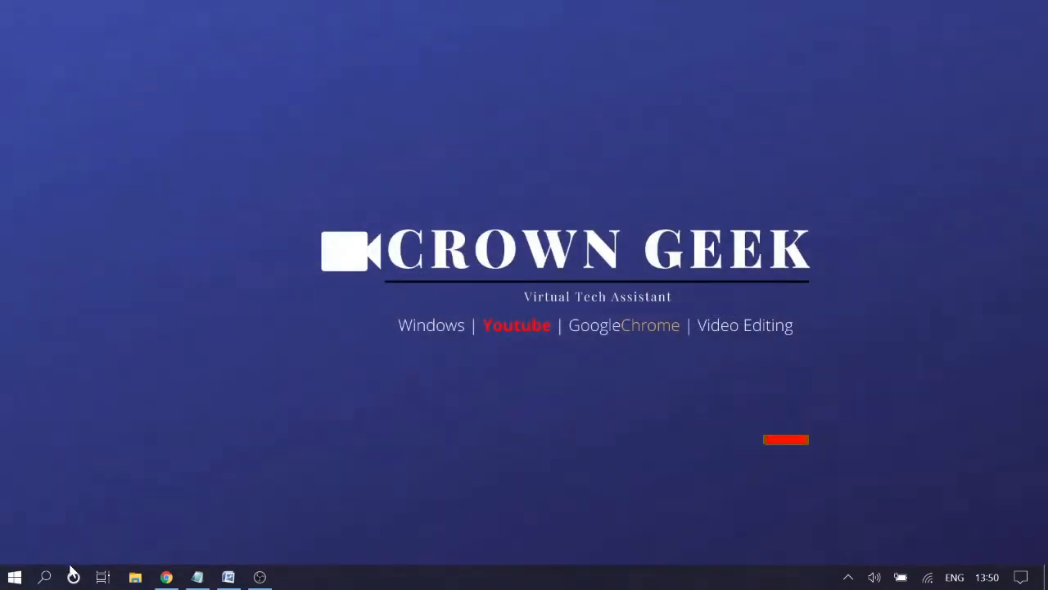
left_click(46, 576)
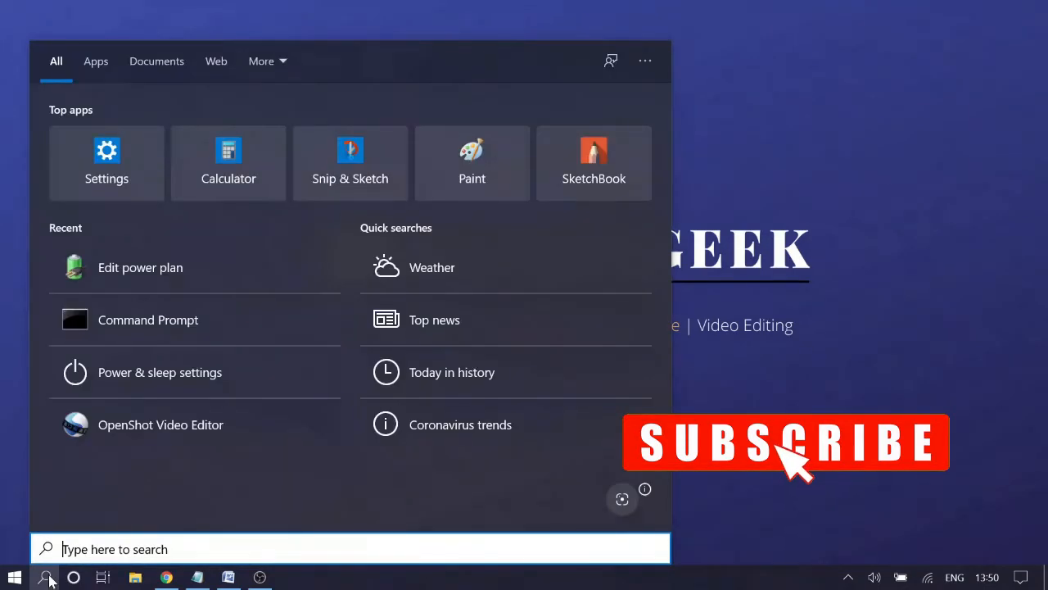
Step: From Power & sleep settings, open Control Panel's additional power settings plan list
type("power and")
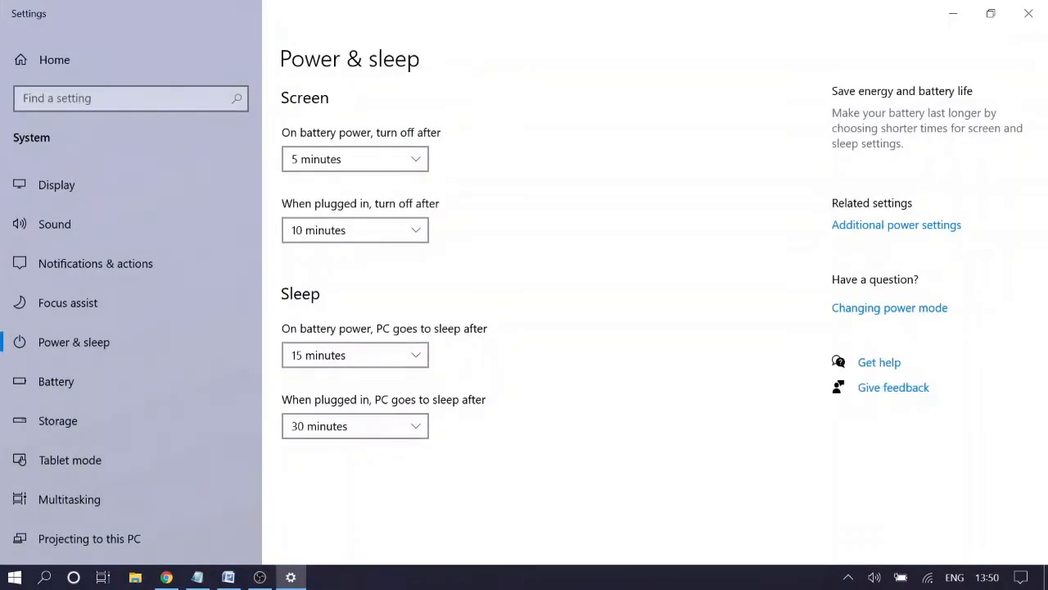
mouse_move(150, 351)
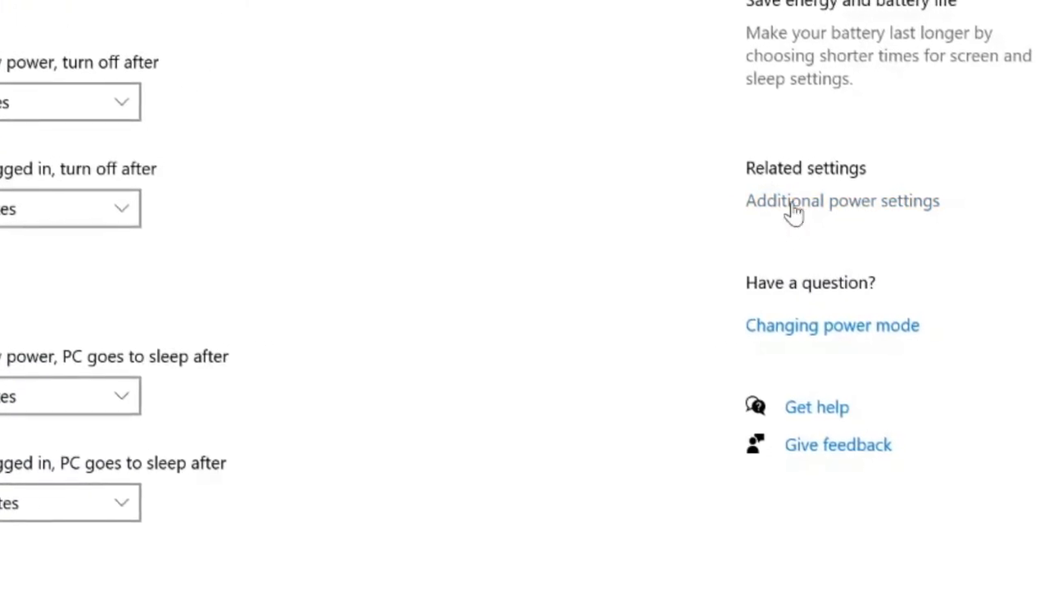
left_click(842, 200)
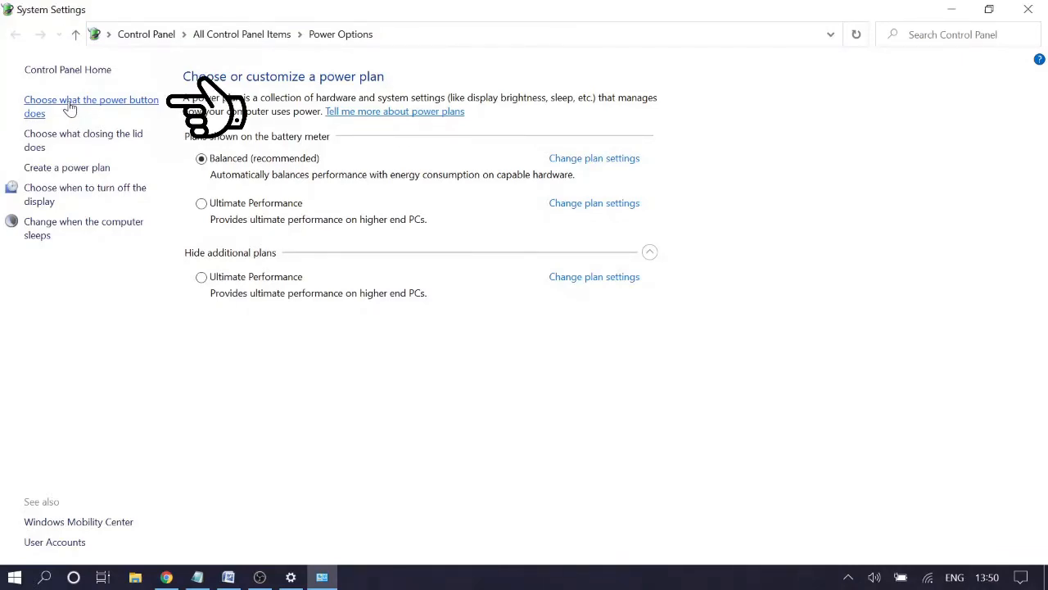
Step: Review the power-button shutdown settings, unlock them, then cancel without saving and return to search
left_click(92, 106)
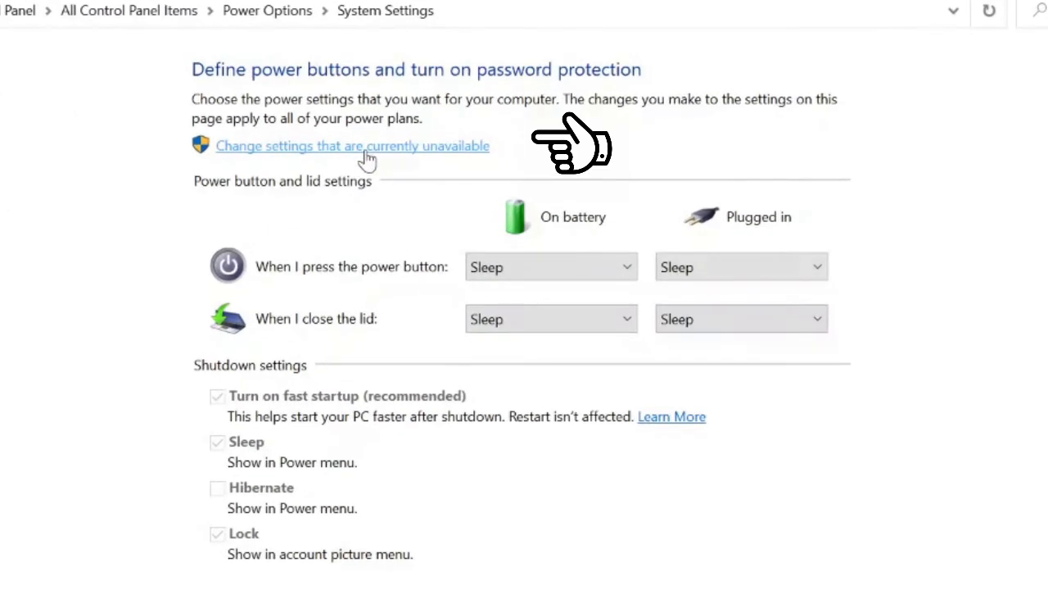
mouse_move(341, 164)
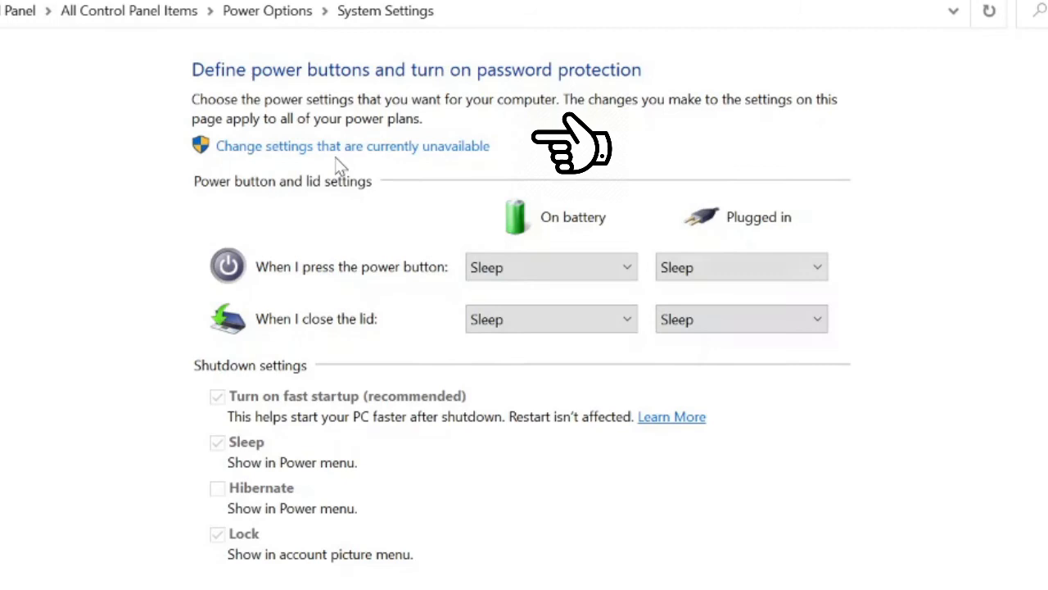
left_click(353, 145)
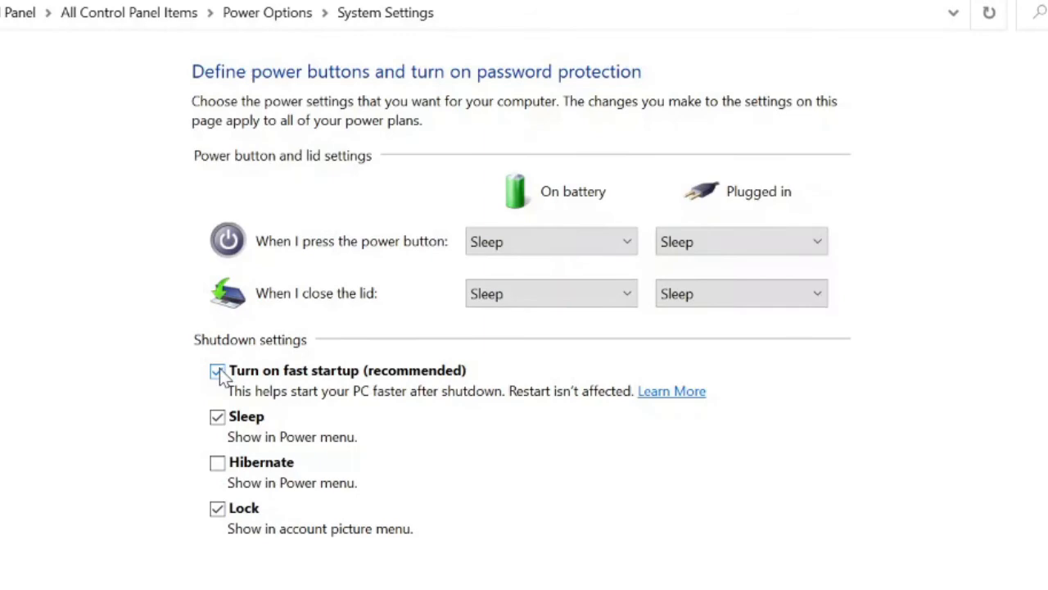
left_click(218, 370)
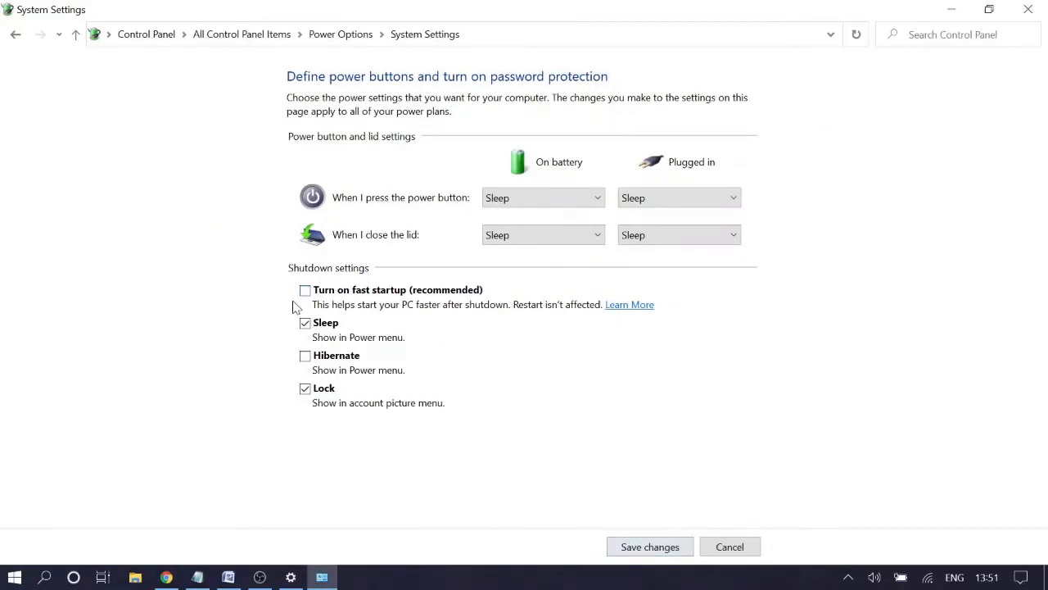
mouse_move(729, 547)
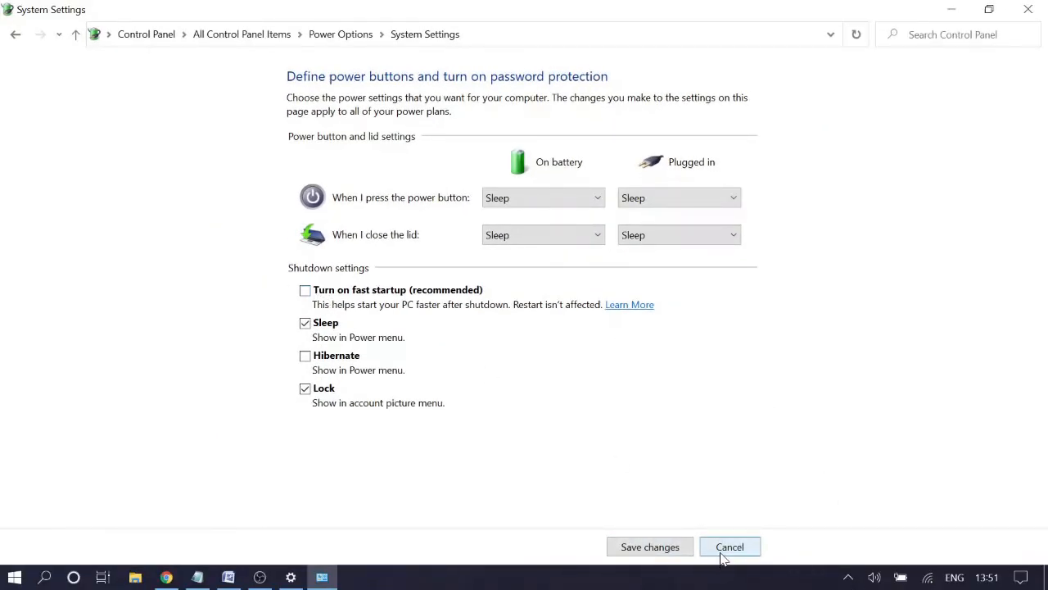
left_click(729, 547)
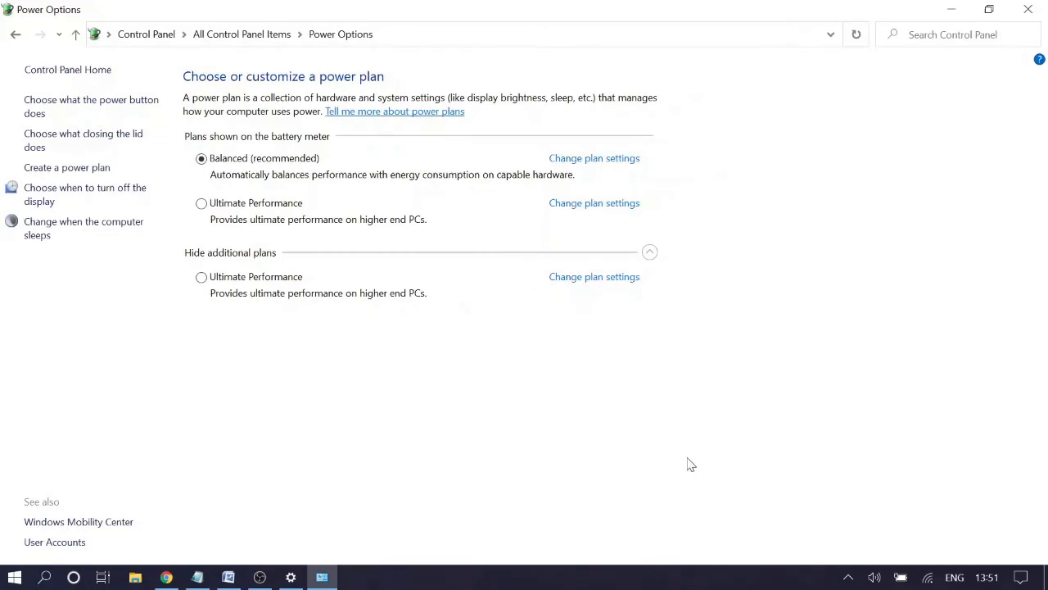
mouse_move(678, 429)
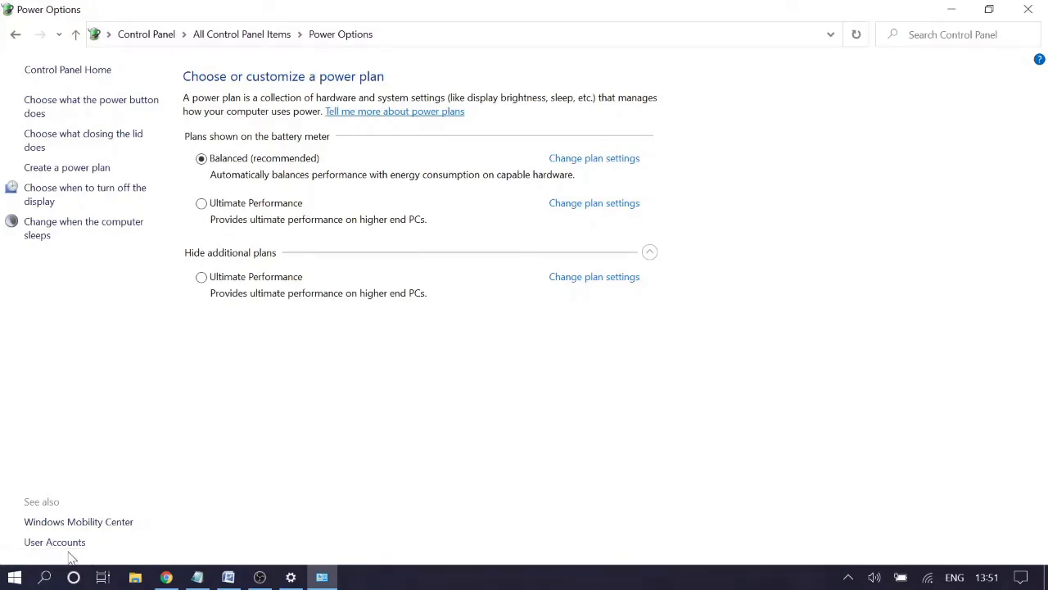
mouse_move(45, 576)
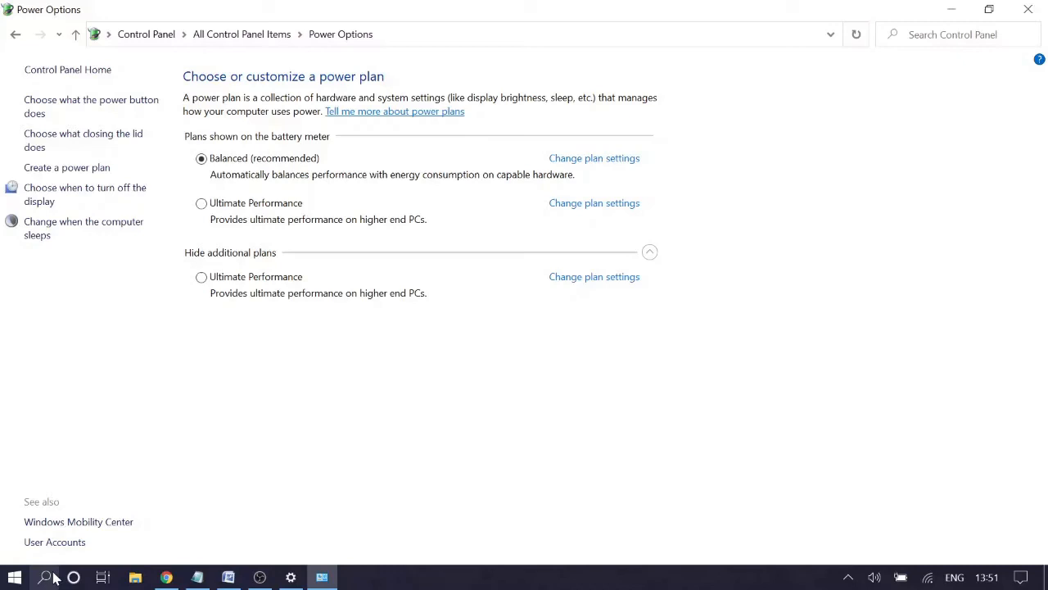
left_click(46, 577)
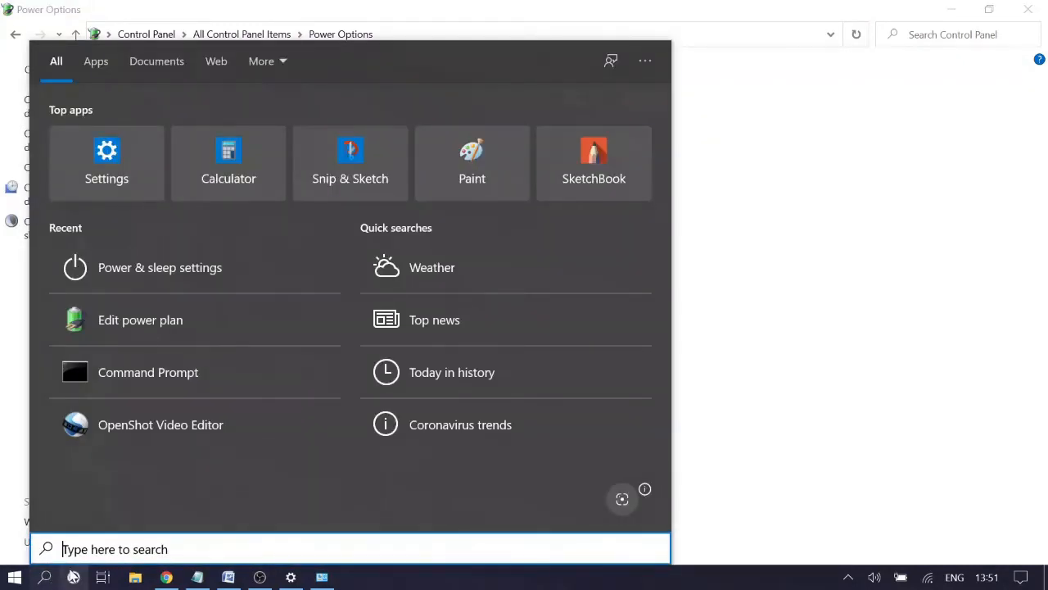
mouse_move(74, 548)
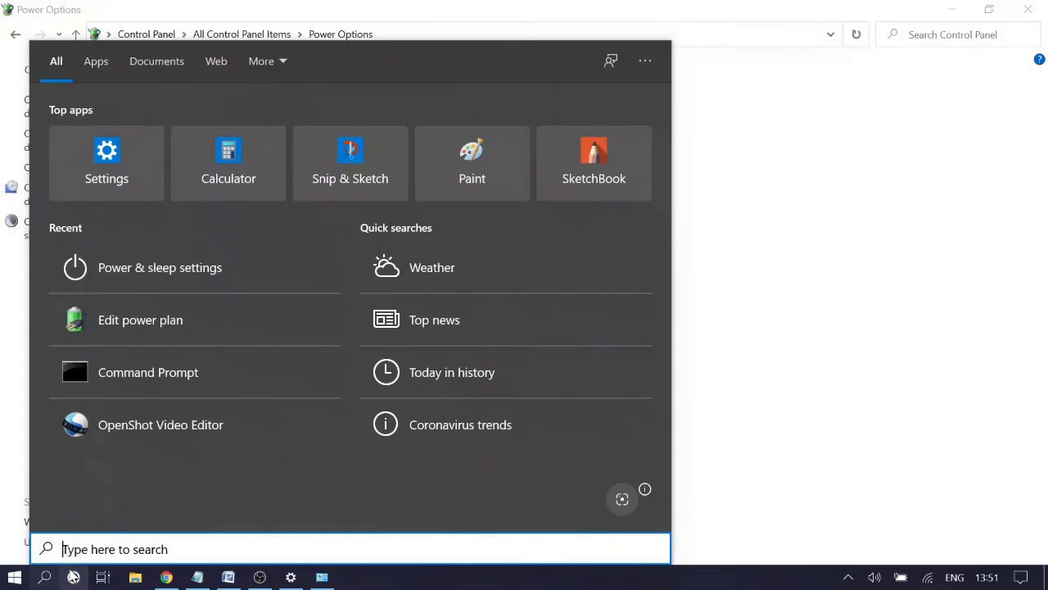
Step: Search 'update' to reach Windows Update, then go to the Troubleshoot page
type("update")
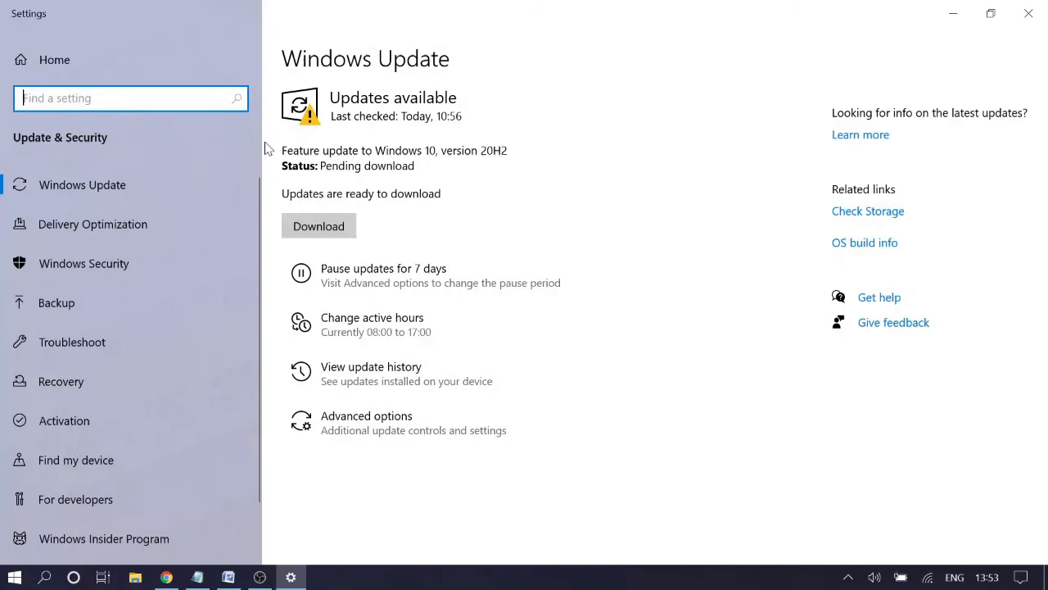
mouse_move(380, 123)
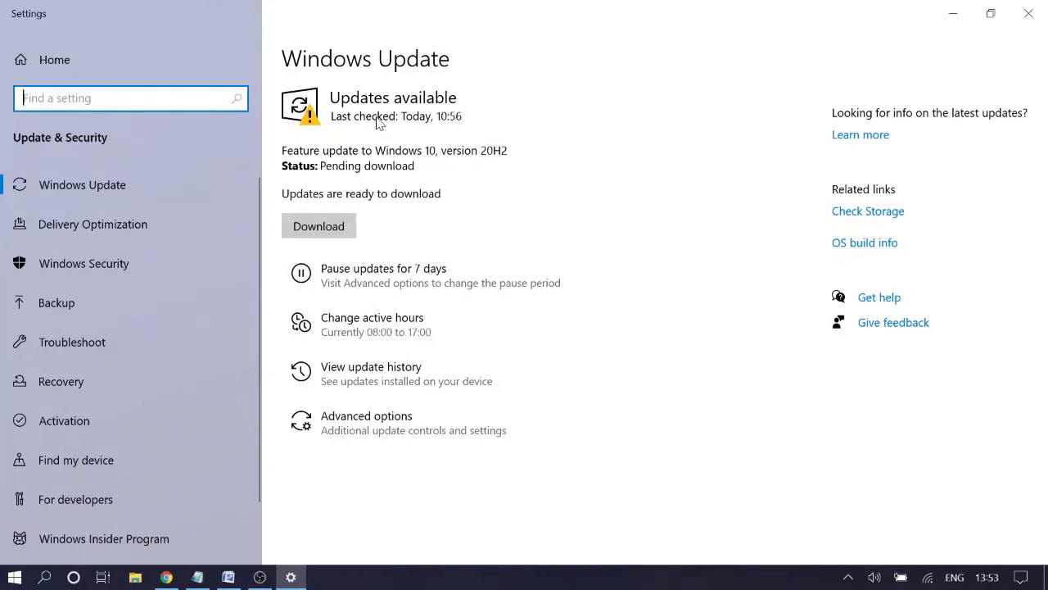
mouse_move(307, 133)
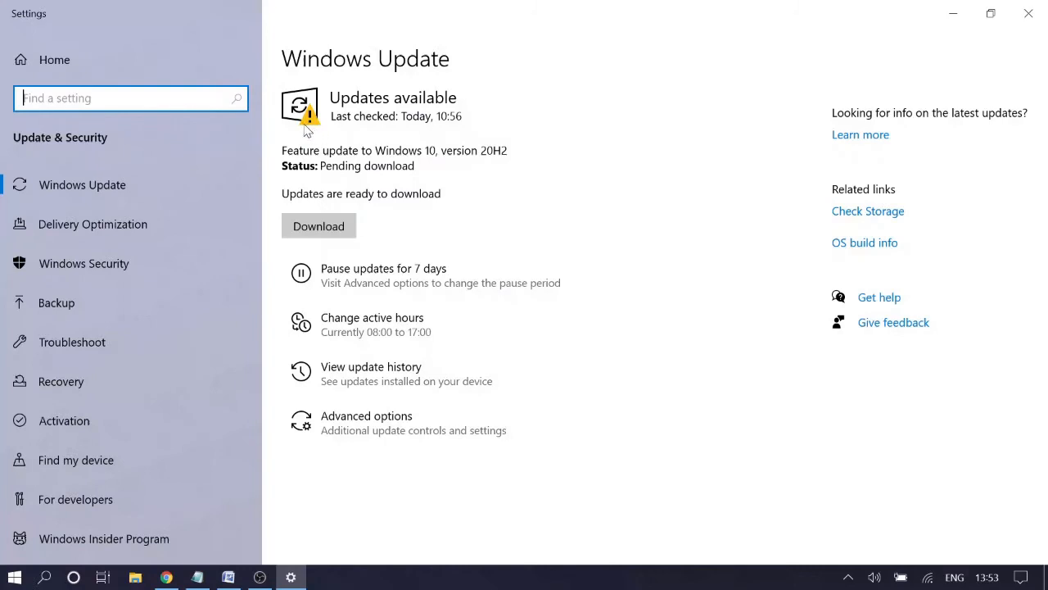
mouse_move(320, 129)
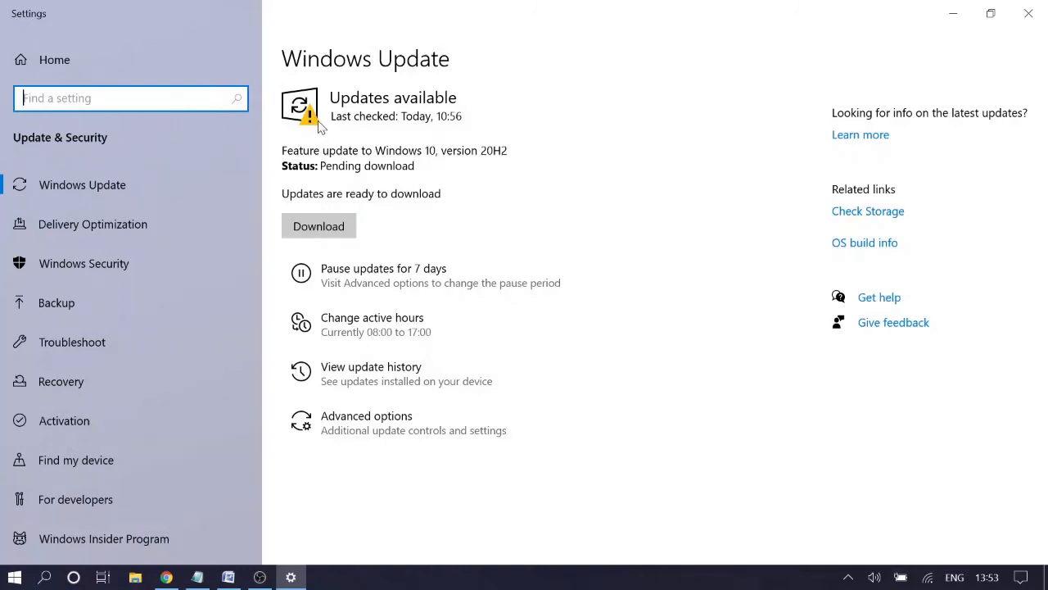
mouse_move(374, 123)
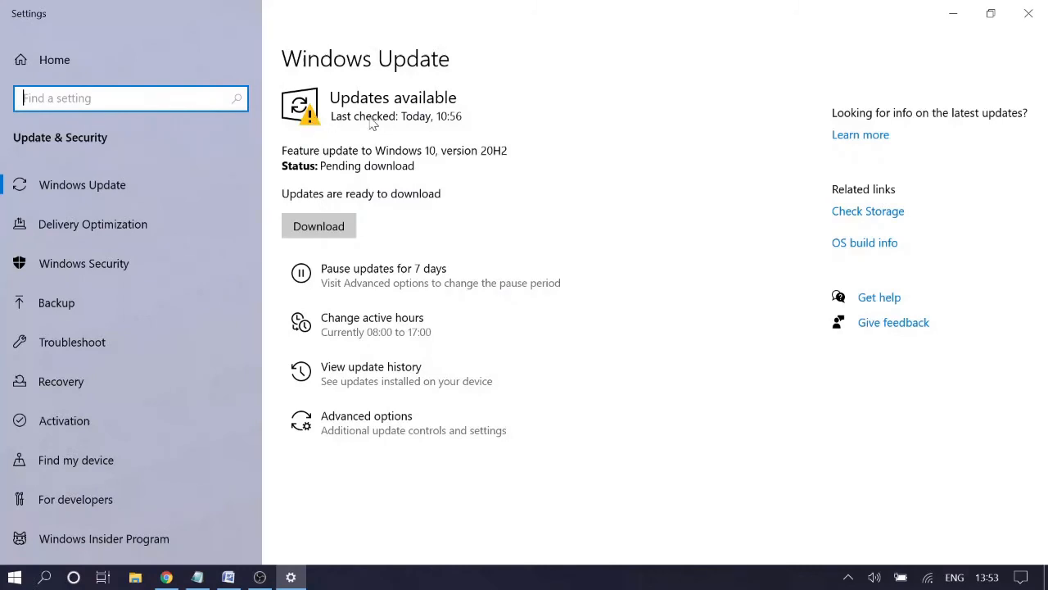
mouse_move(111, 276)
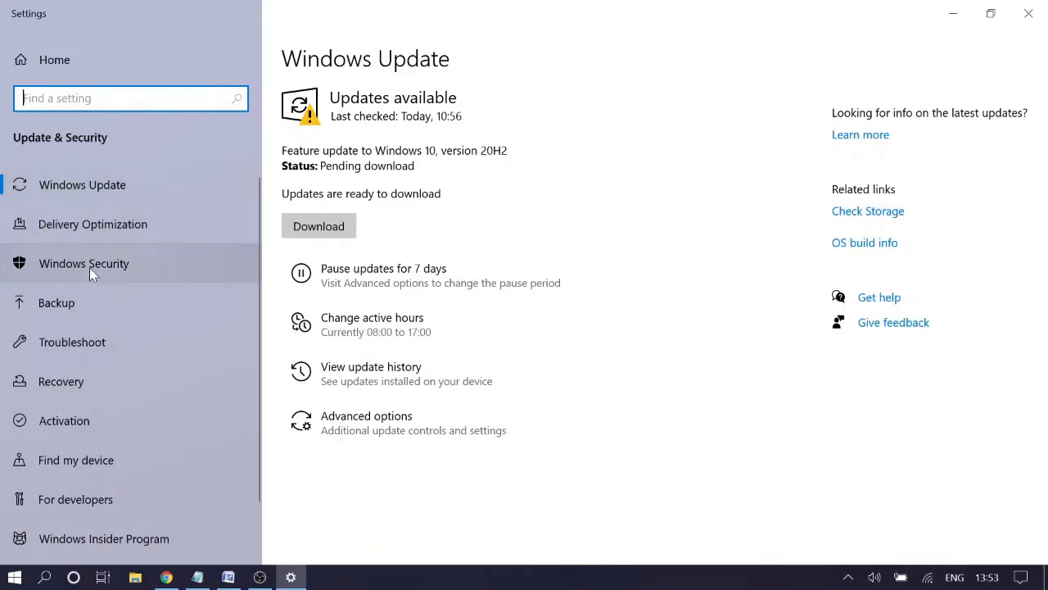
left_click(72, 342)
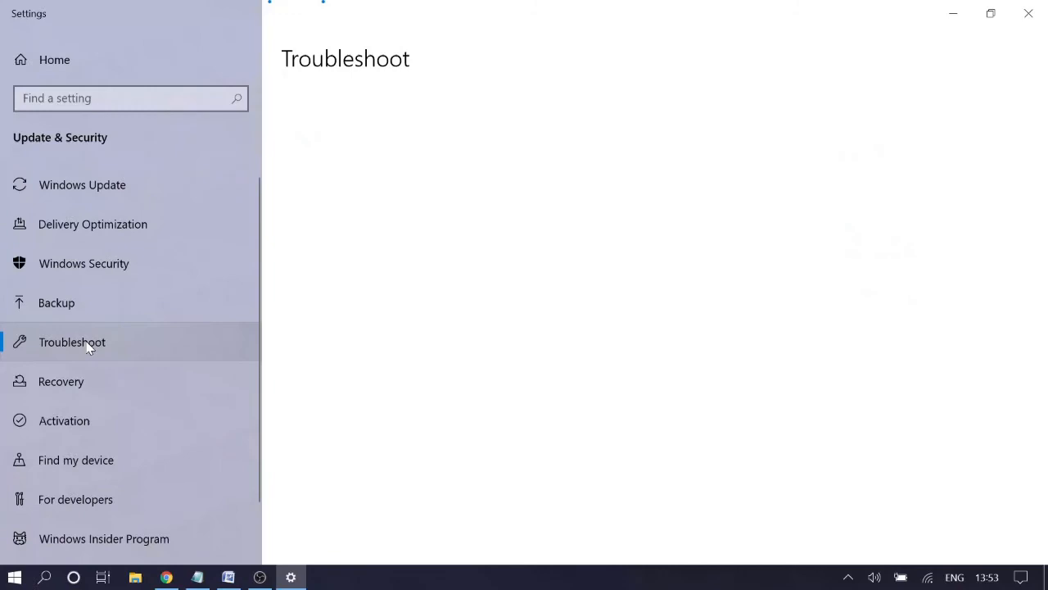
Step: Run the Power troubleshooter, which completes with no changes or updates necessary
left_click(72, 342)
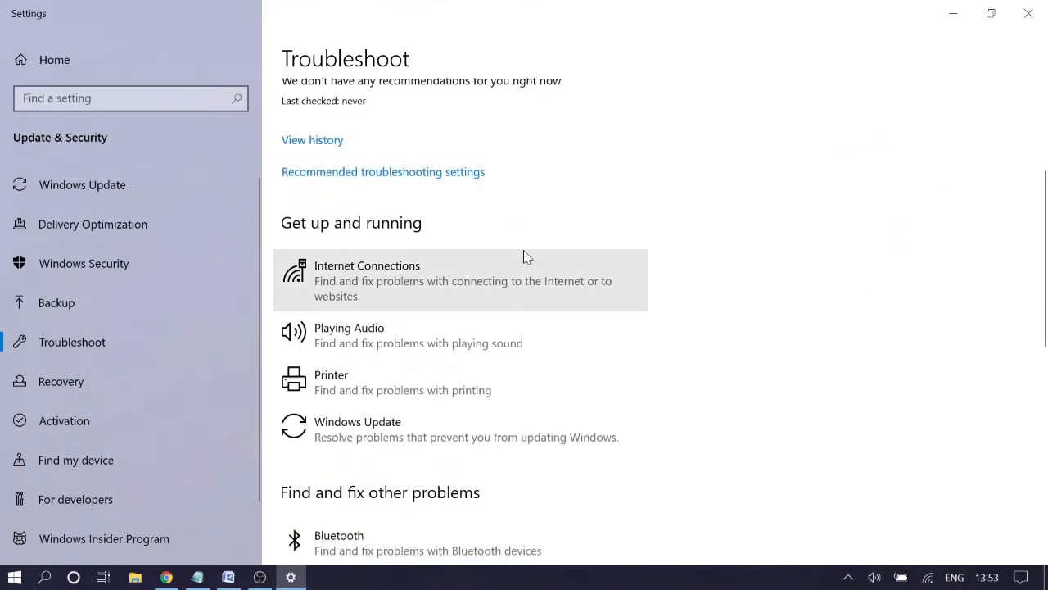
mouse_move(377, 253)
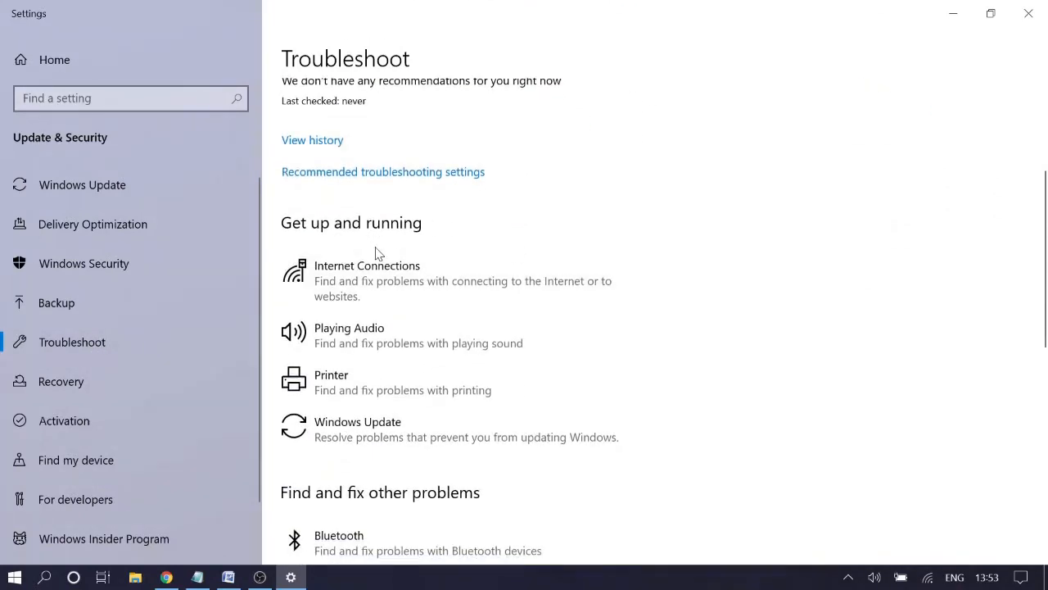
scroll("down", 3)
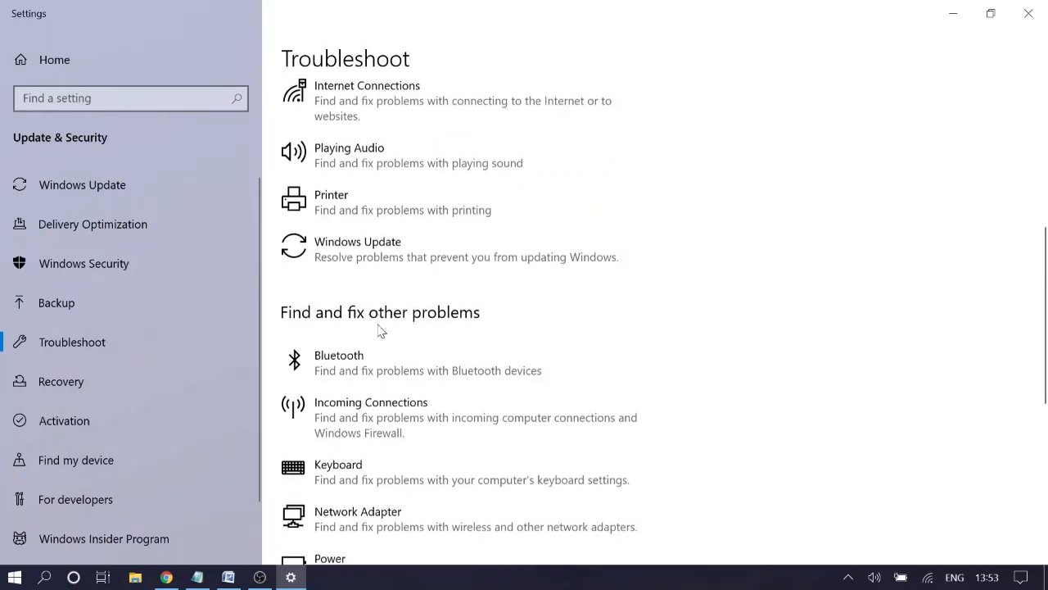
scroll("down", 3)
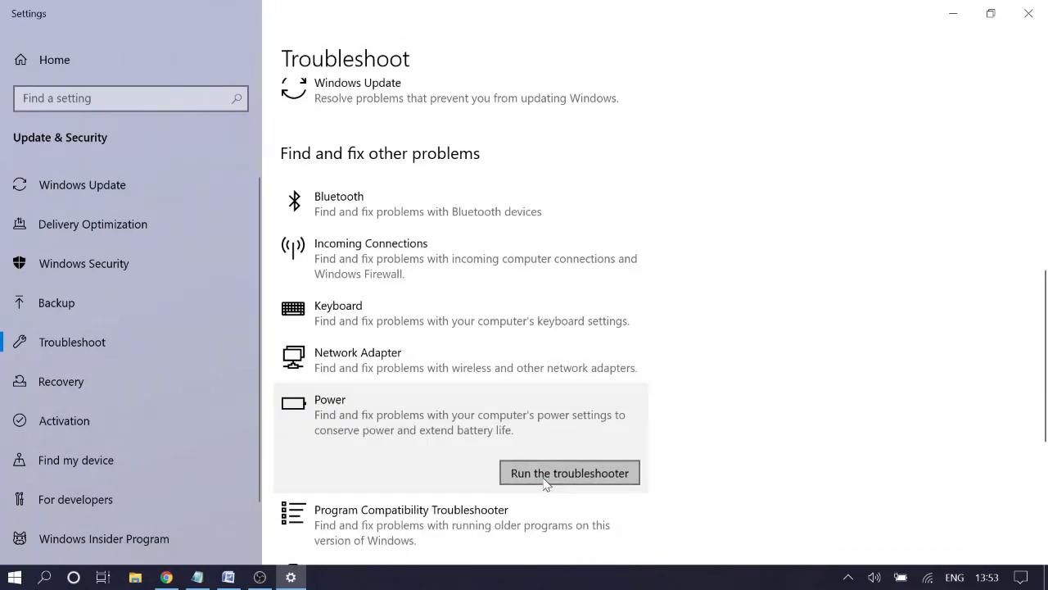
left_click(569, 472)
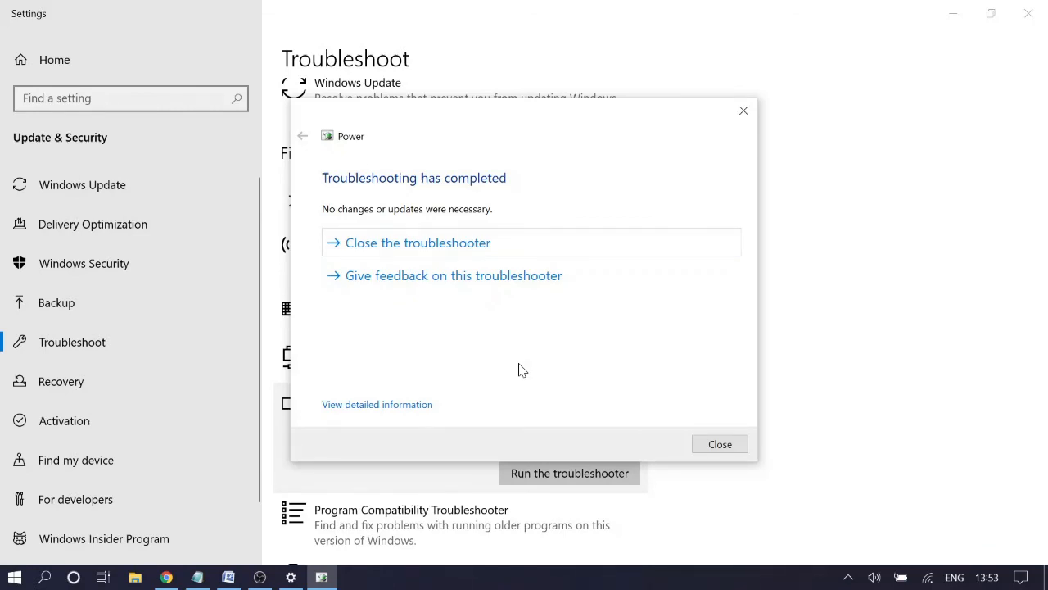
mouse_move(357, 223)
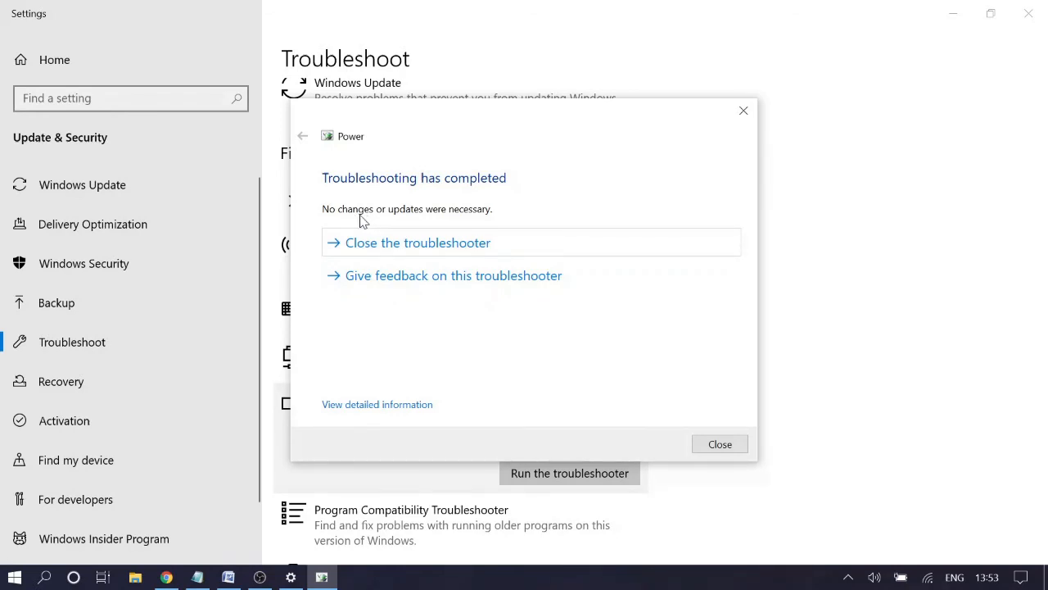
mouse_move(484, 223)
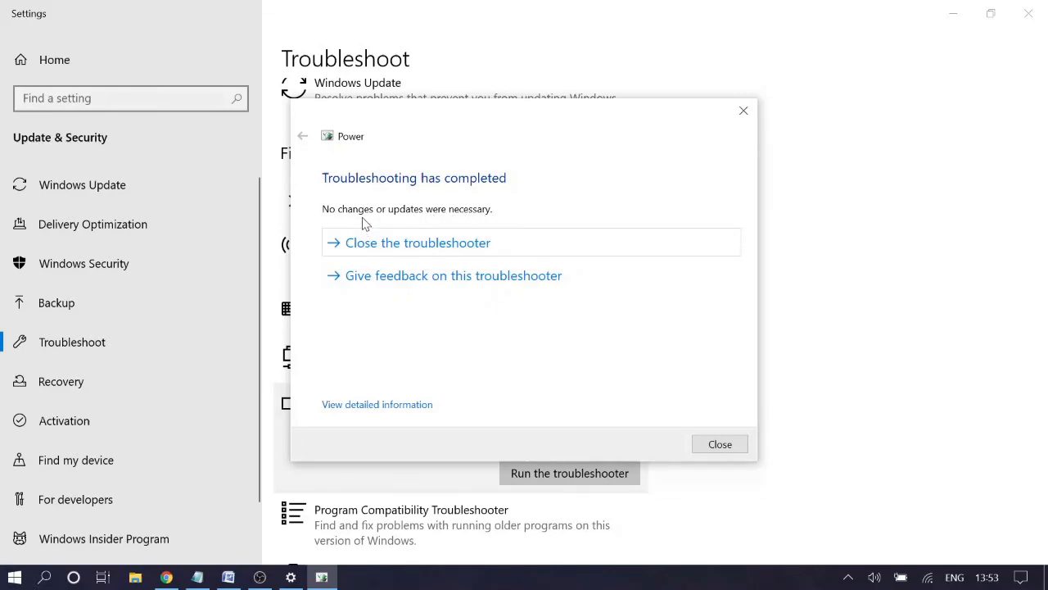
mouse_move(491, 210)
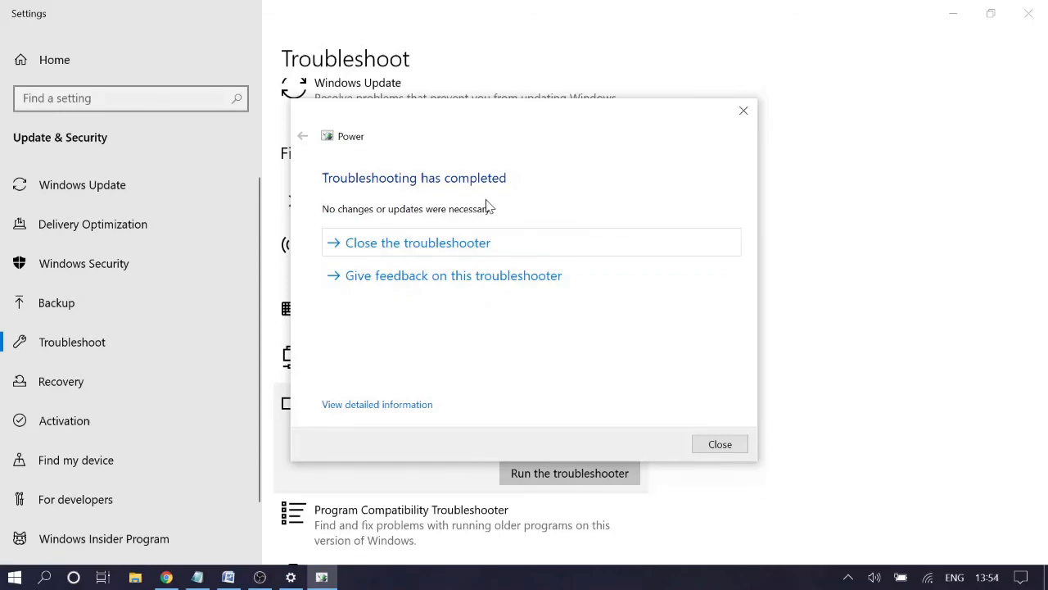
mouse_move(488, 211)
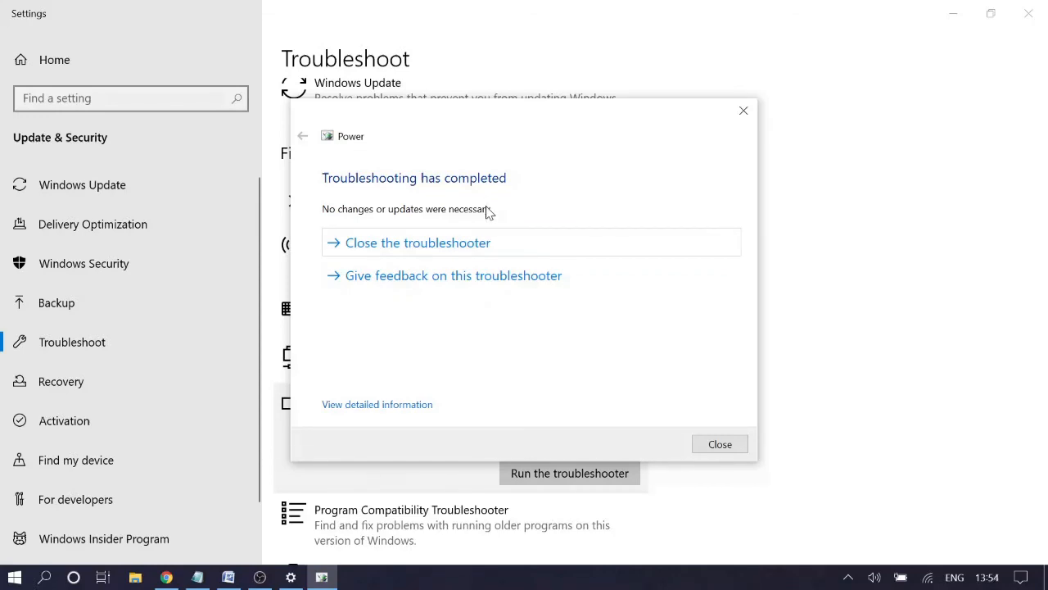